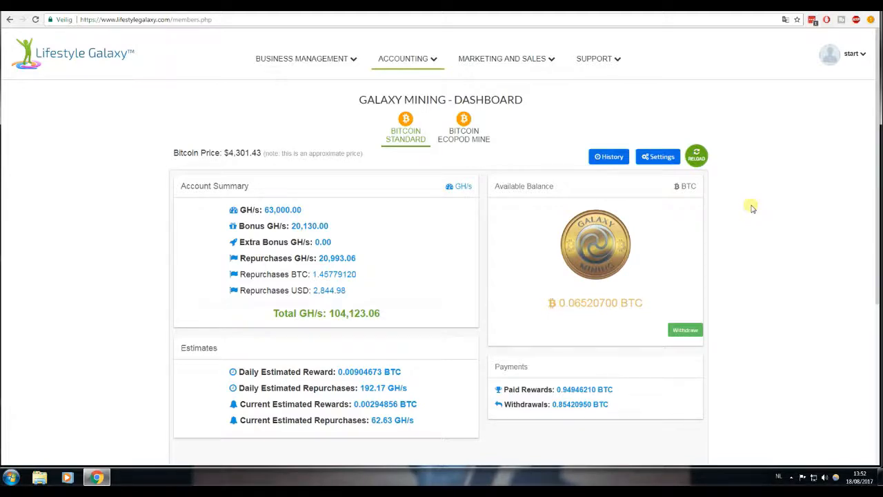
mouse_move(564, 177)
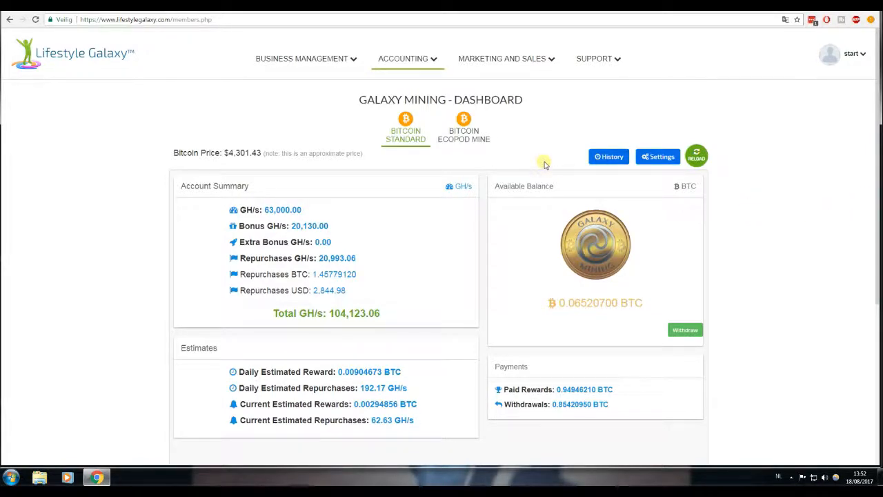
Scroll through the mining dashboard's earning summary and open the Accounting dropdown menu
scroll(down, 3)
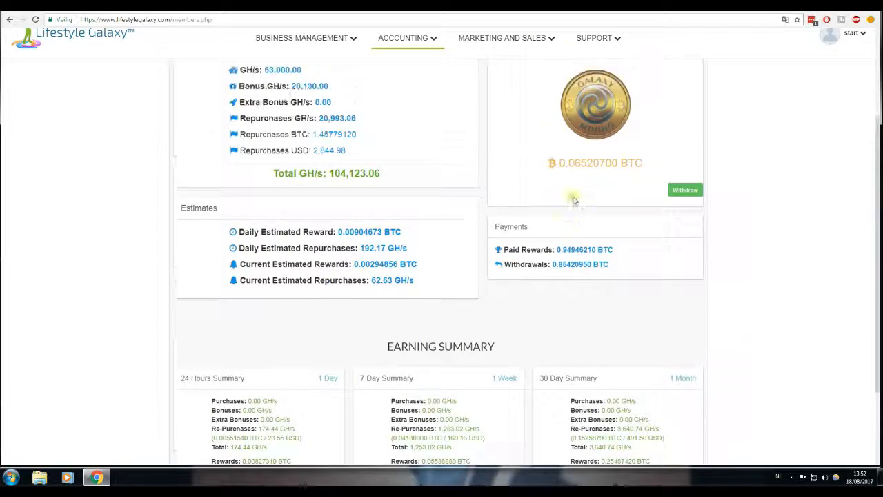
click(404, 38)
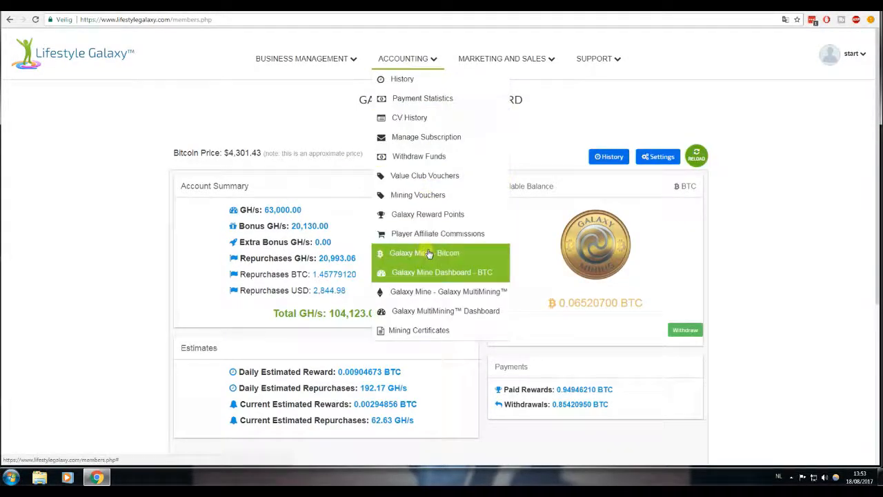
Open Galaxy Mine - Bitcoin and review Levels 1–6 and the two completed purchases
click(425, 252)
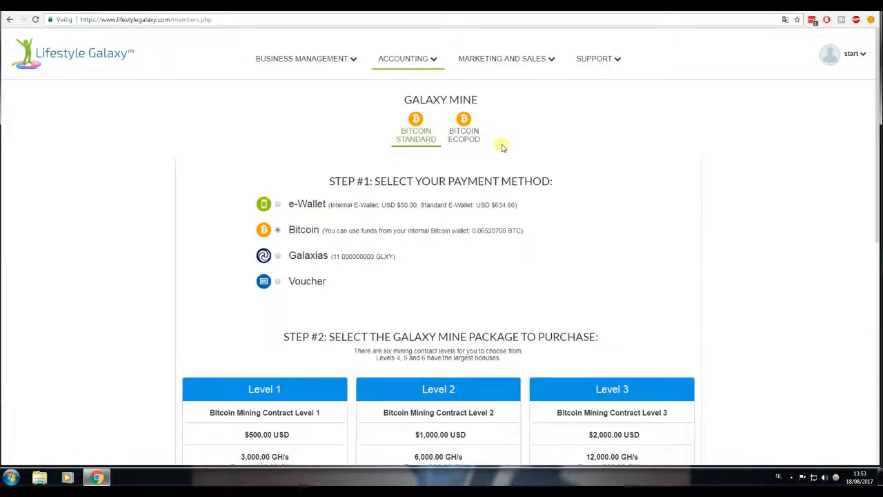
mouse_move(535, 154)
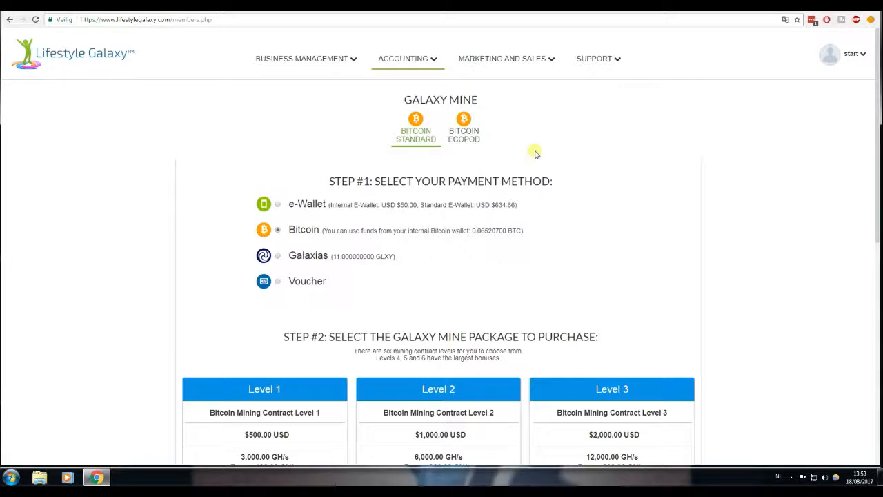
mouse_move(612, 189)
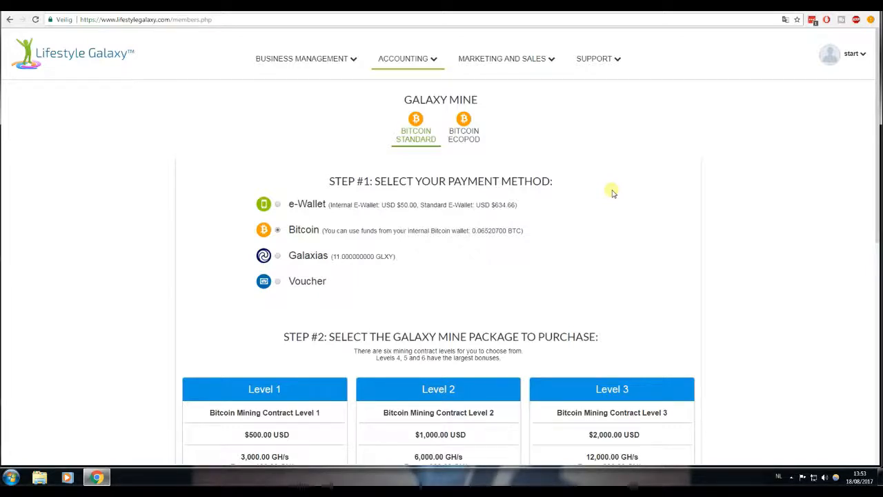
mouse_move(570, 176)
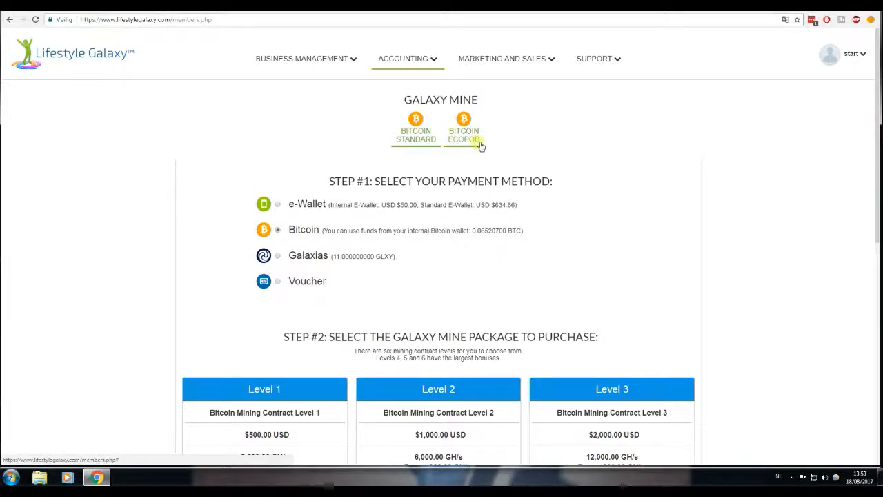
scroll(down, 3)
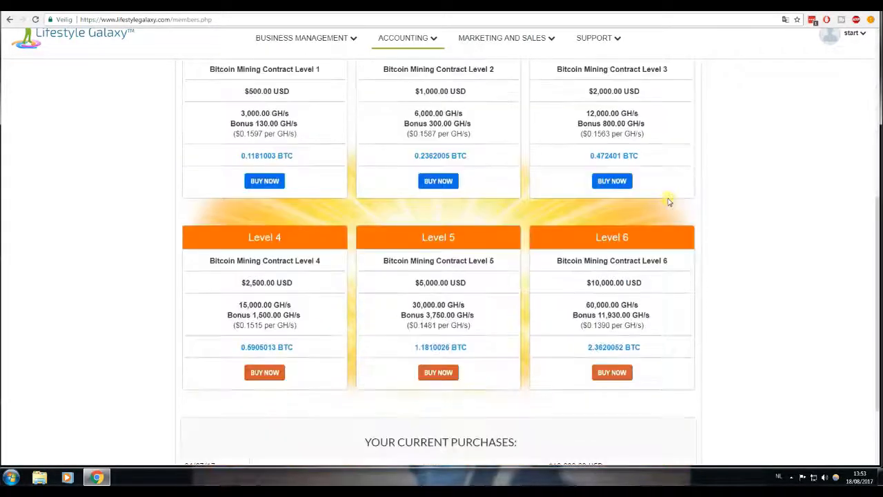
scroll(down, 3)
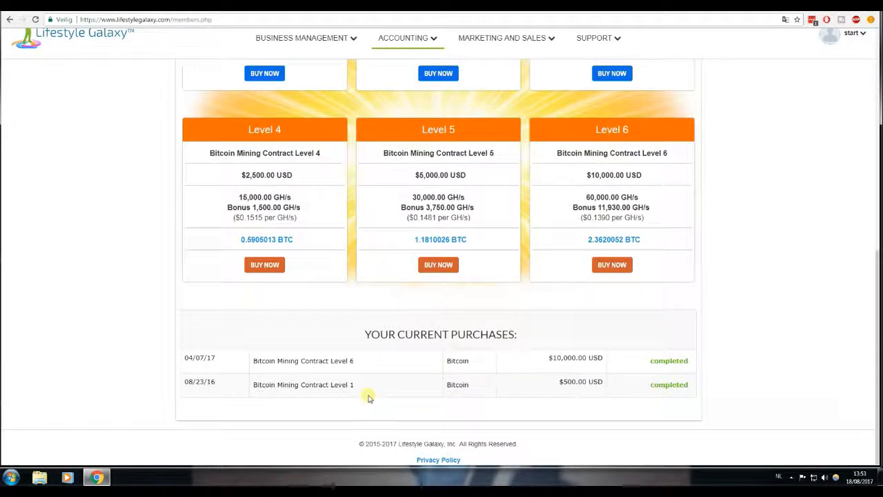
mouse_move(302, 390)
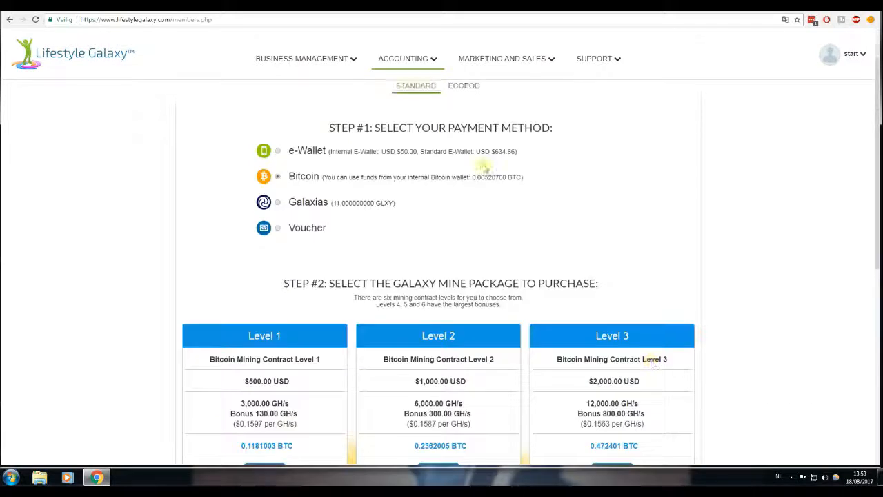
click(407, 59)
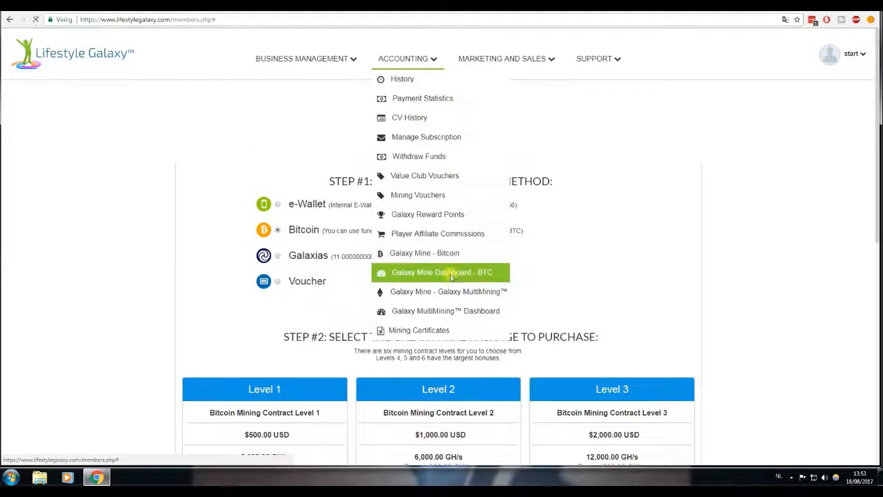
Return to Galaxy Mine Dashboard - BTC and scroll through its estimates
click(442, 272)
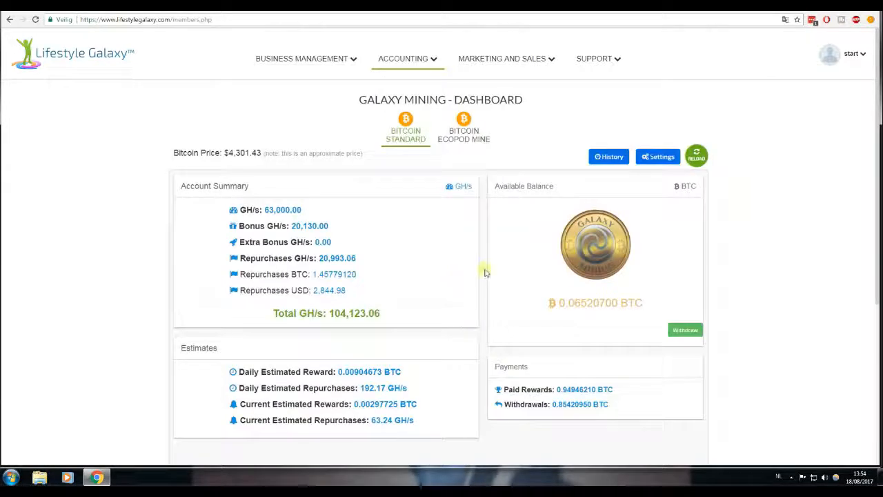
scroll(down, 3)
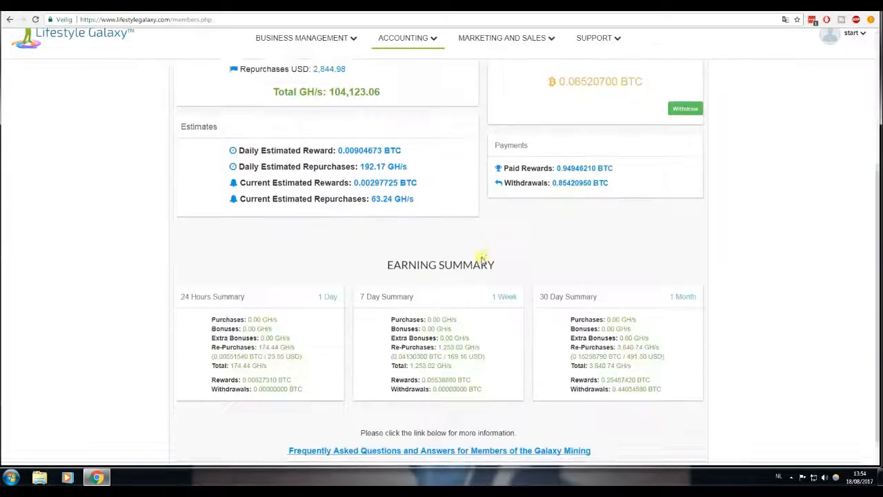
scroll(down, 3)
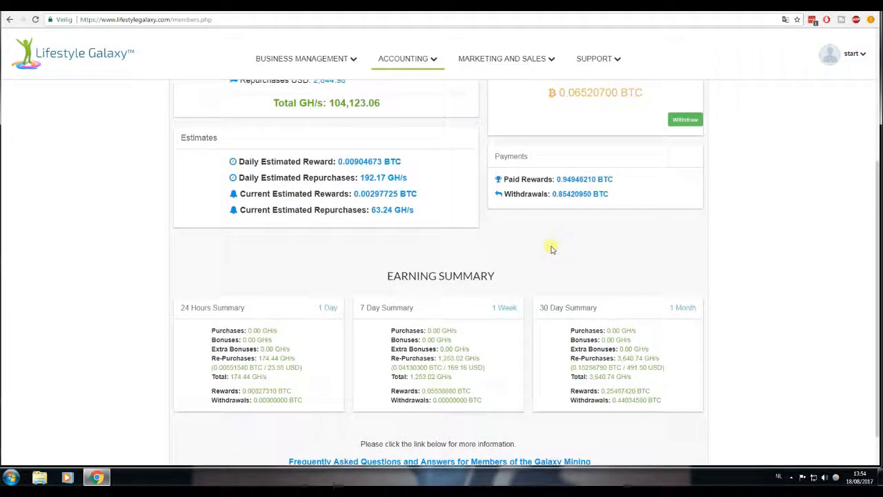
mouse_move(564, 254)
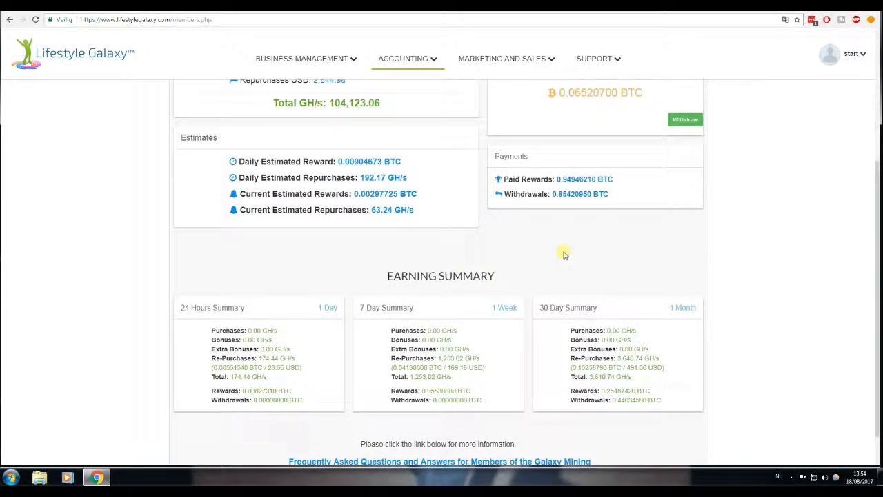
Launch Calculator from the Start menu and begin converting the daily reward to dollars
click(10, 476)
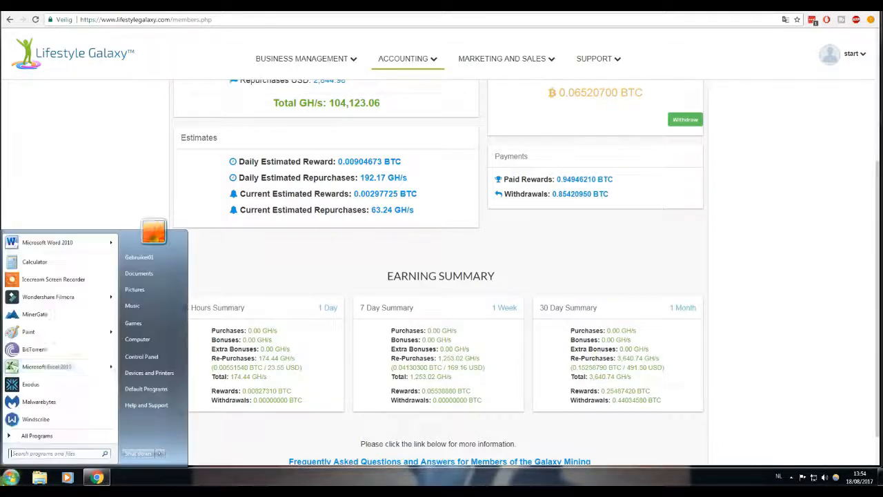
click(34, 261)
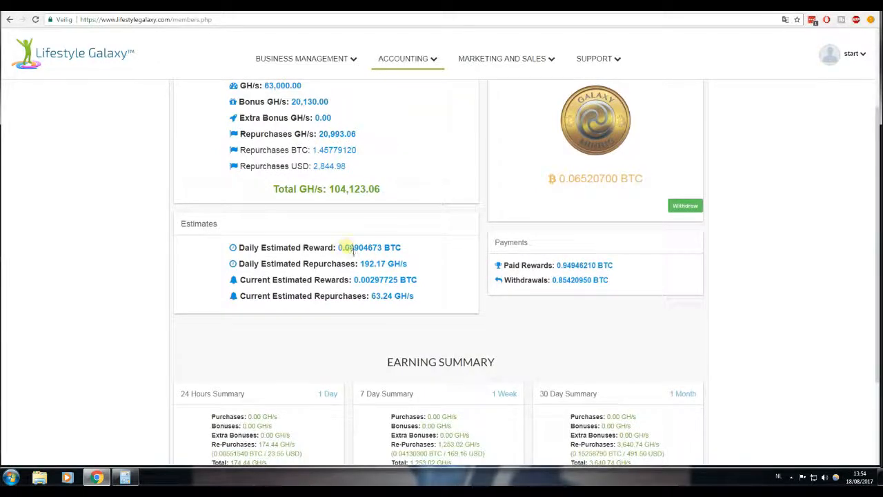
scroll(up, 3)
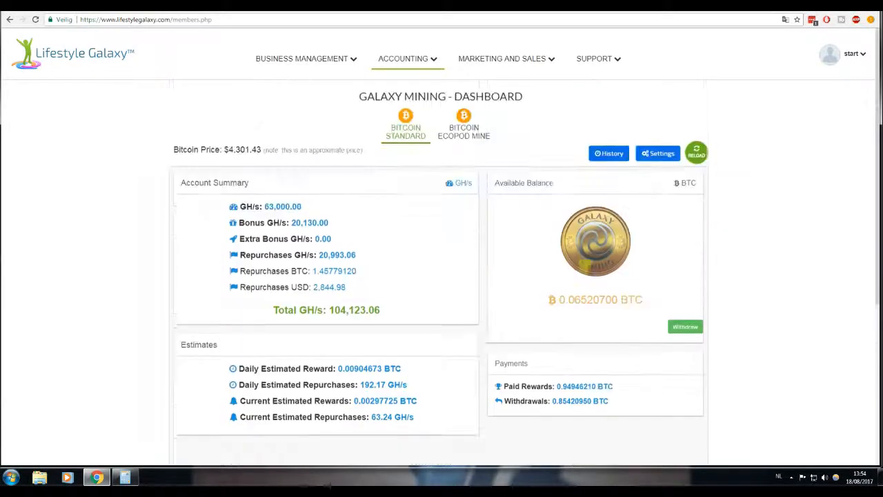
scroll(down, 3)
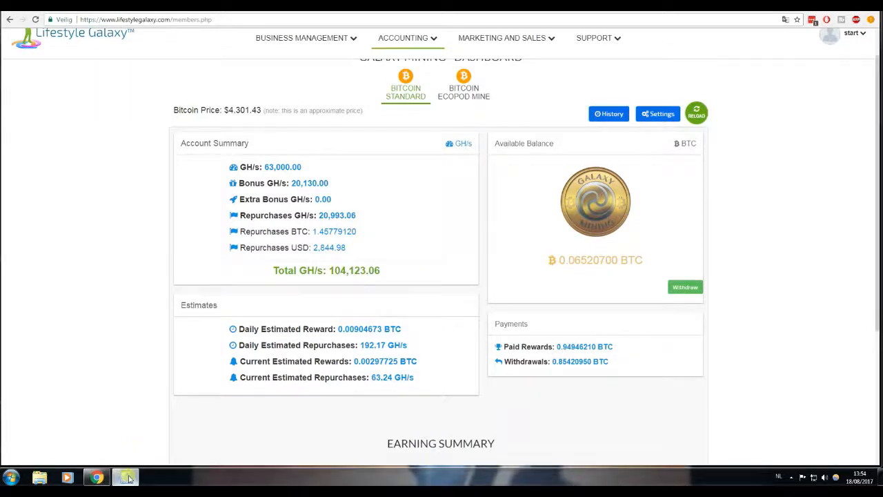
click(126, 477)
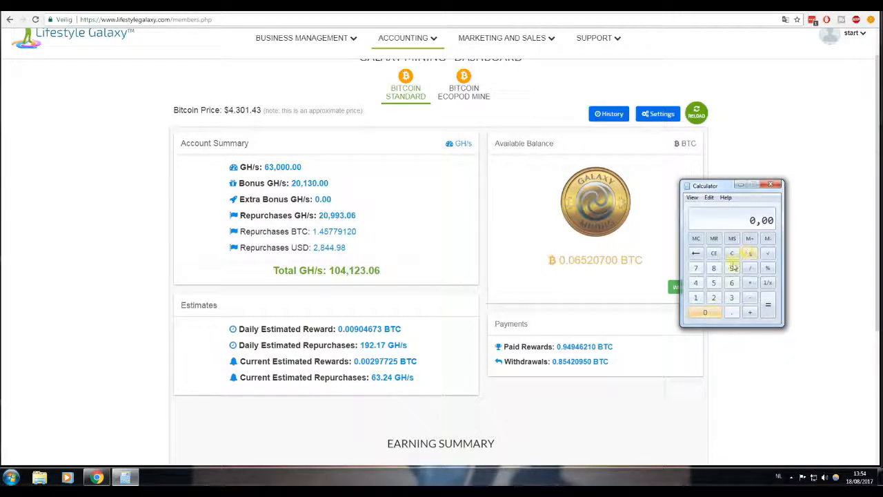
click(696, 282)
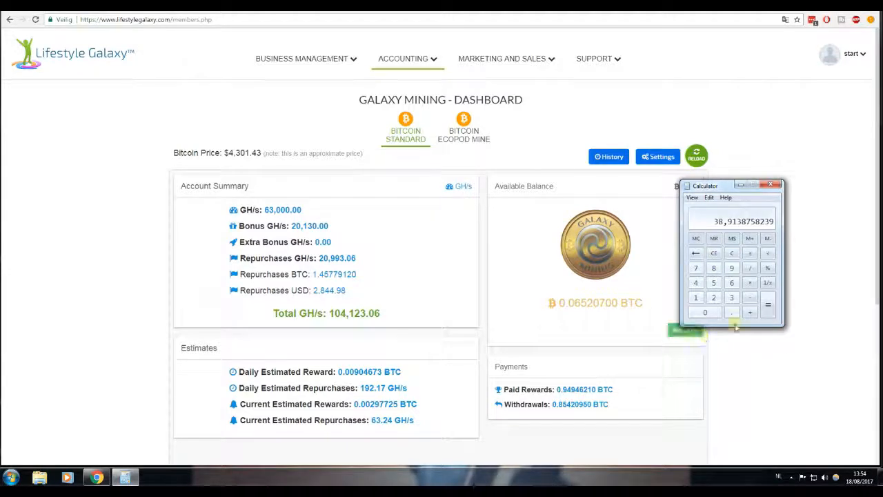
click(657, 157)
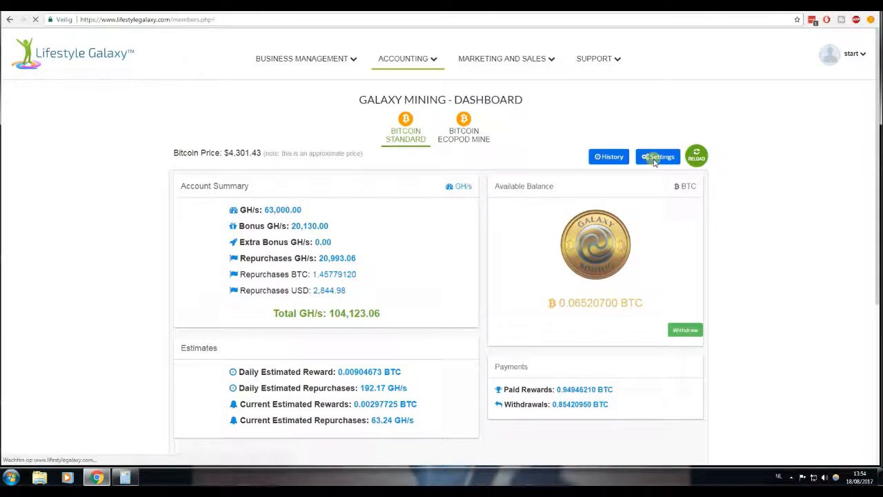
click(657, 156)
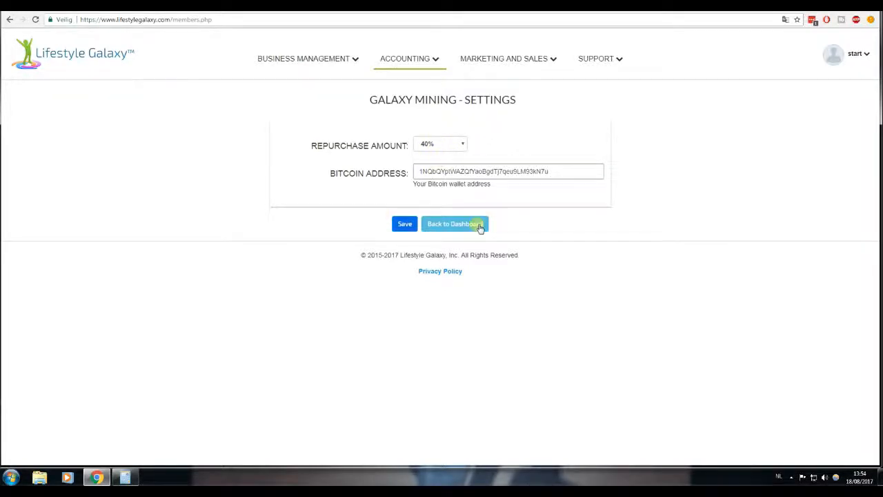
click(453, 224)
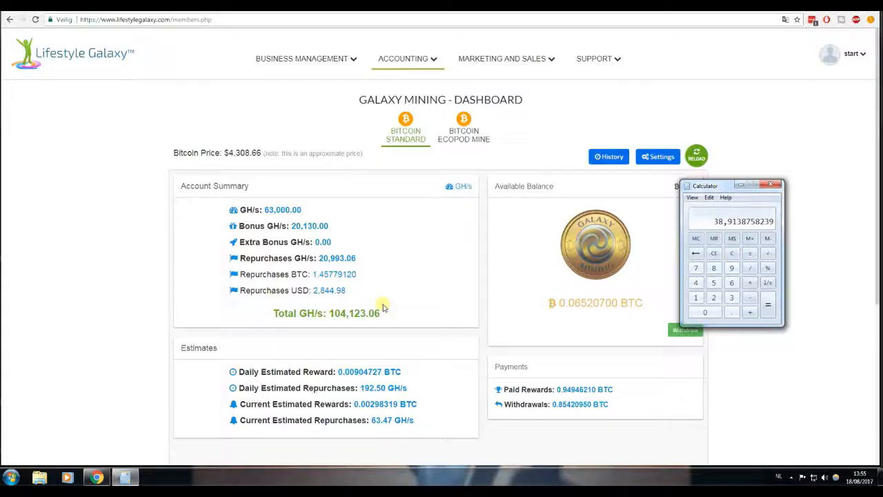
mouse_move(386, 321)
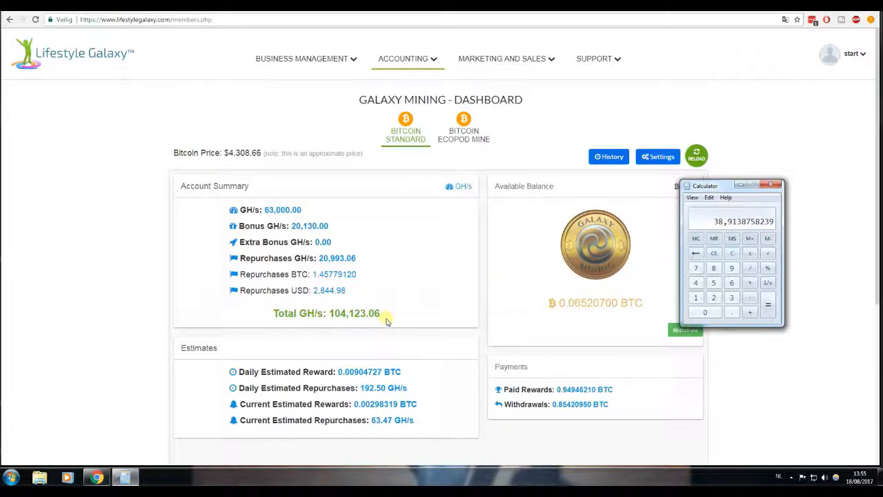
mouse_move(398, 319)
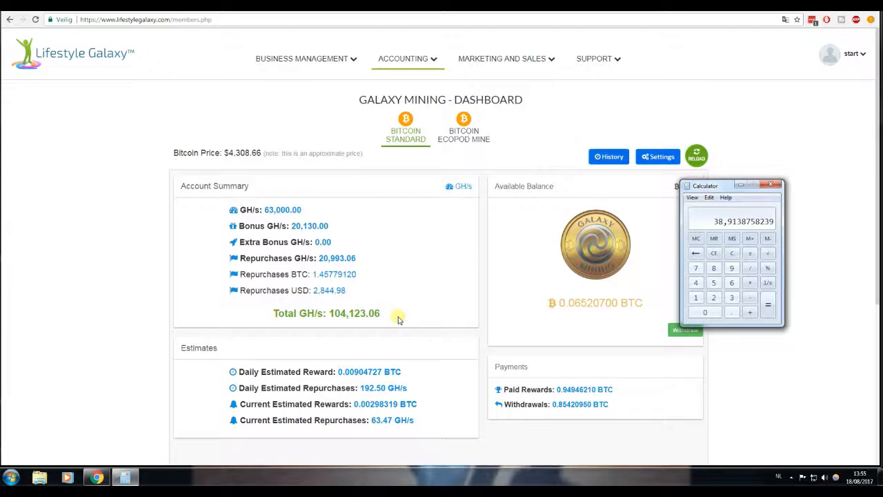
mouse_move(402, 317)
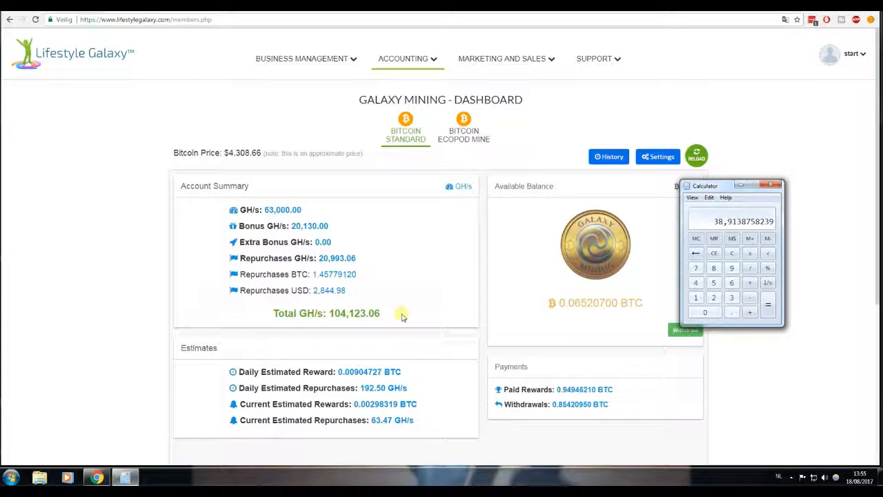
mouse_move(435, 207)
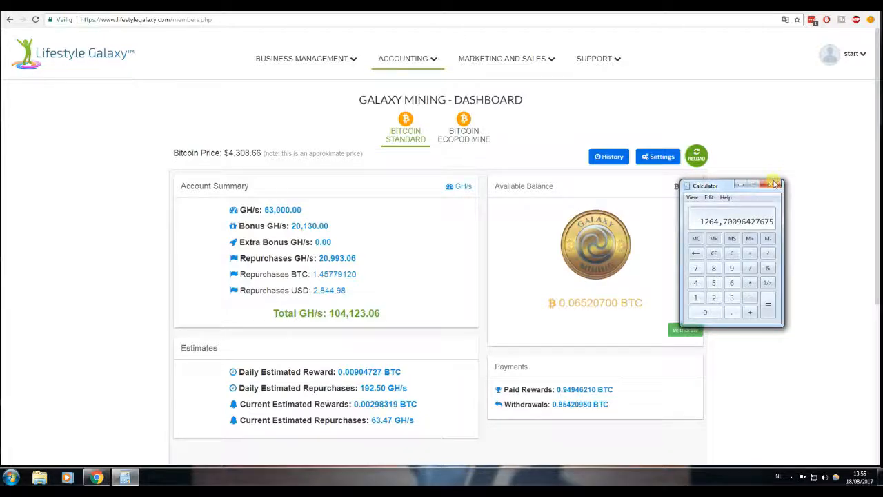
Open the EcoPod mine purchase page and review its six levels, selecting the Level 3 BTC price
click(774, 185)
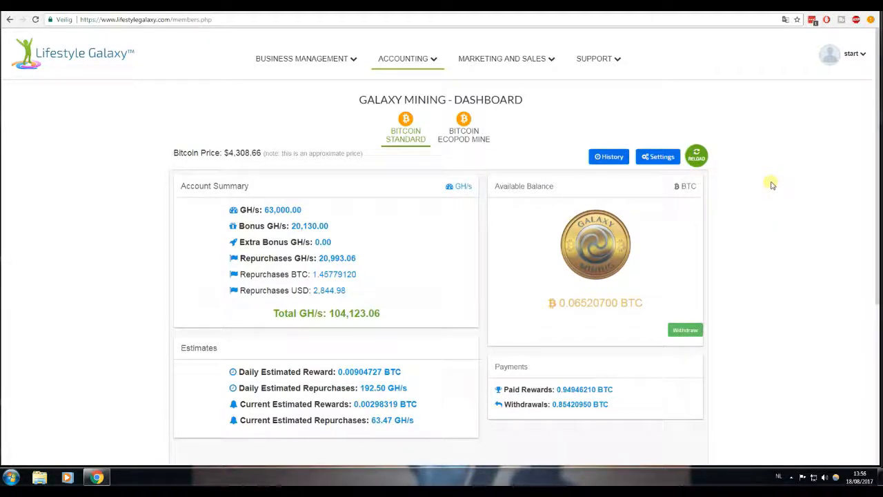
mouse_move(506, 153)
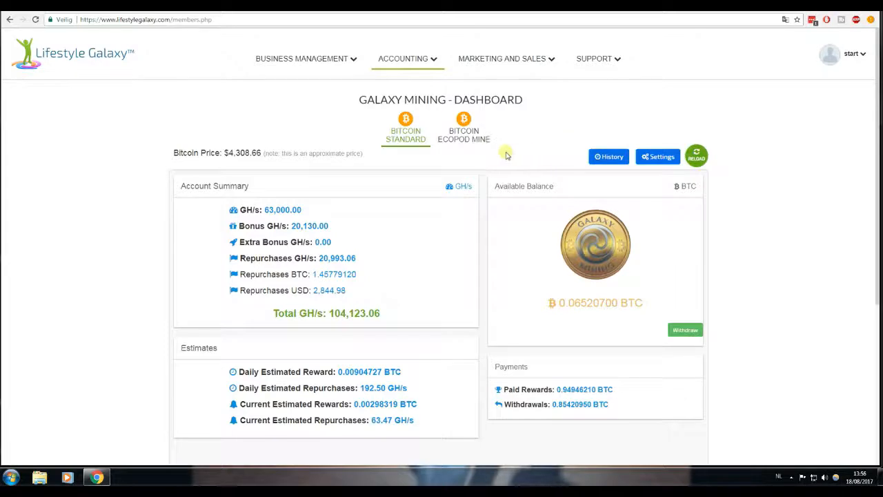
click(403, 58)
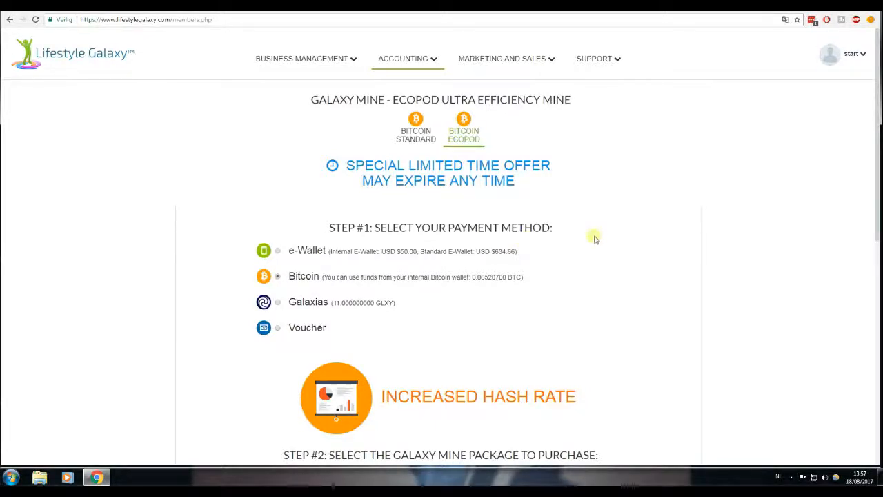
mouse_move(603, 241)
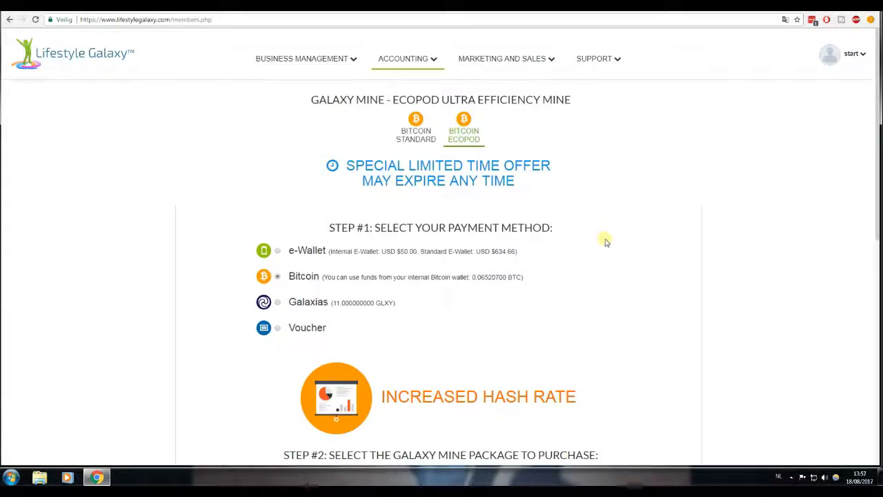
mouse_move(607, 244)
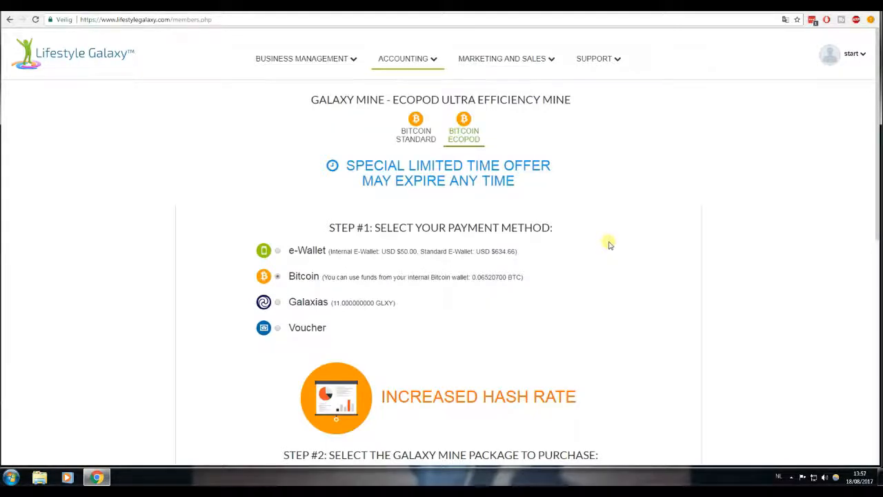
mouse_move(649, 249)
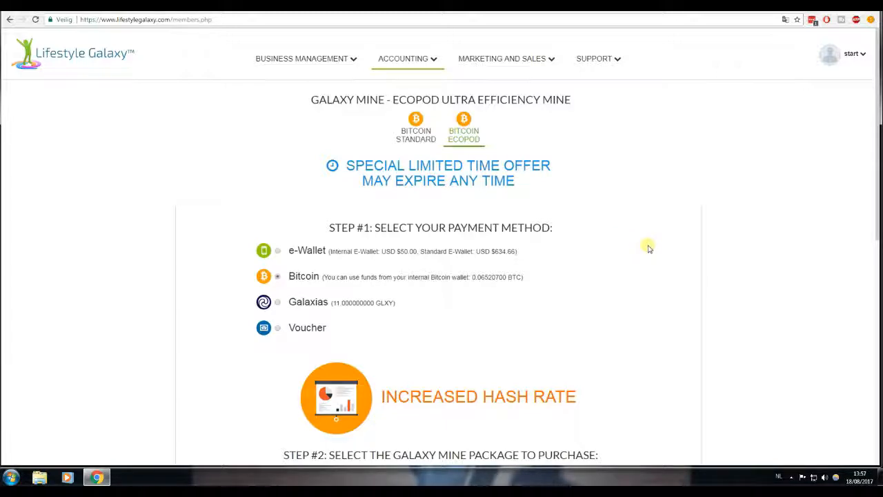
mouse_move(595, 210)
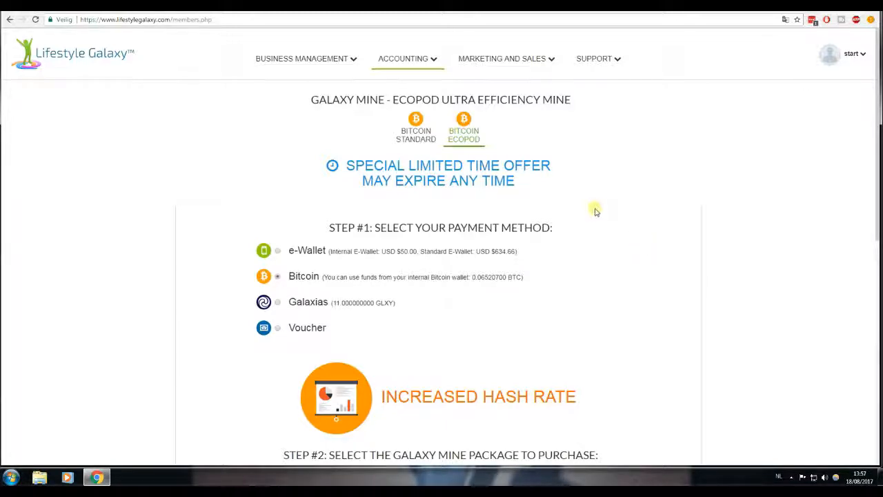
scroll(down, 3)
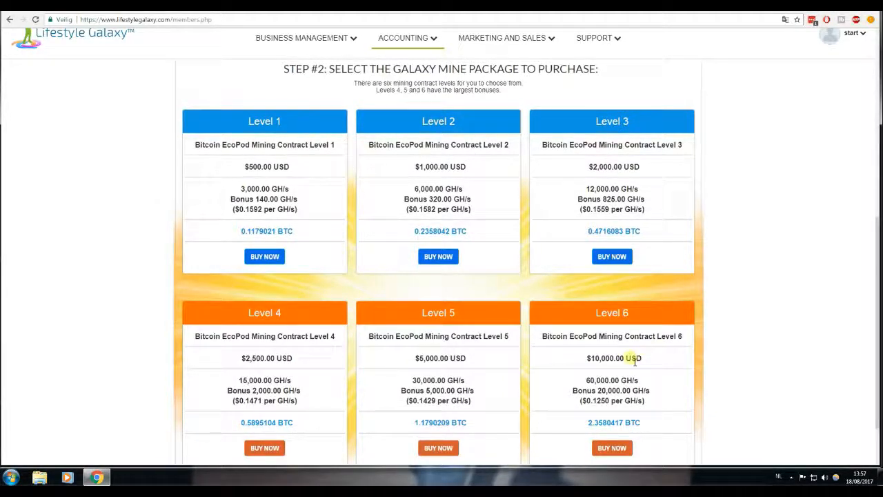
mouse_move(516, 227)
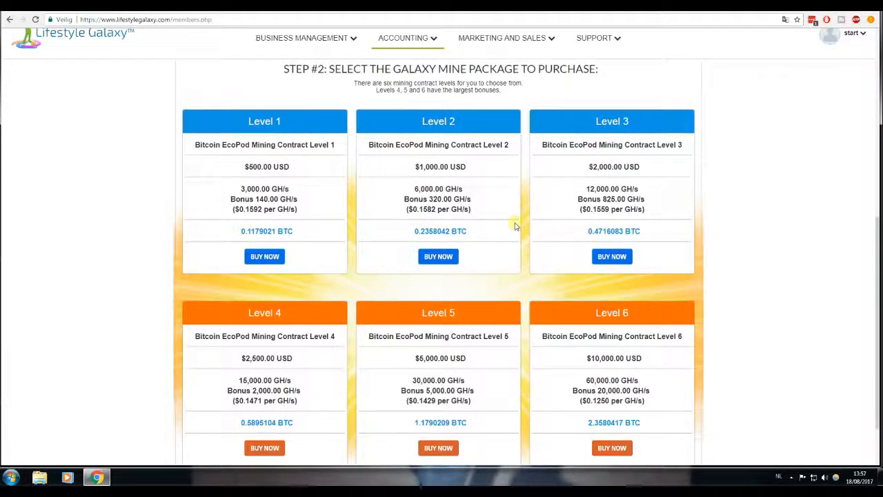
mouse_move(322, 233)
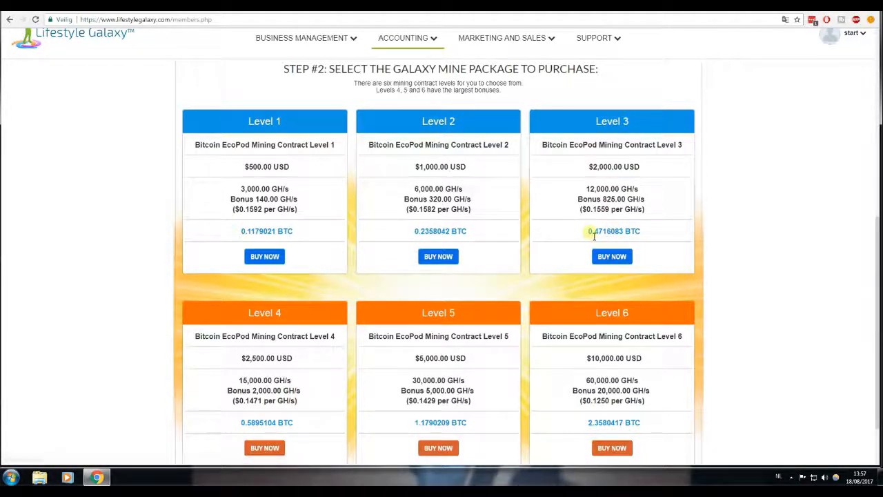
double_click(606, 232)
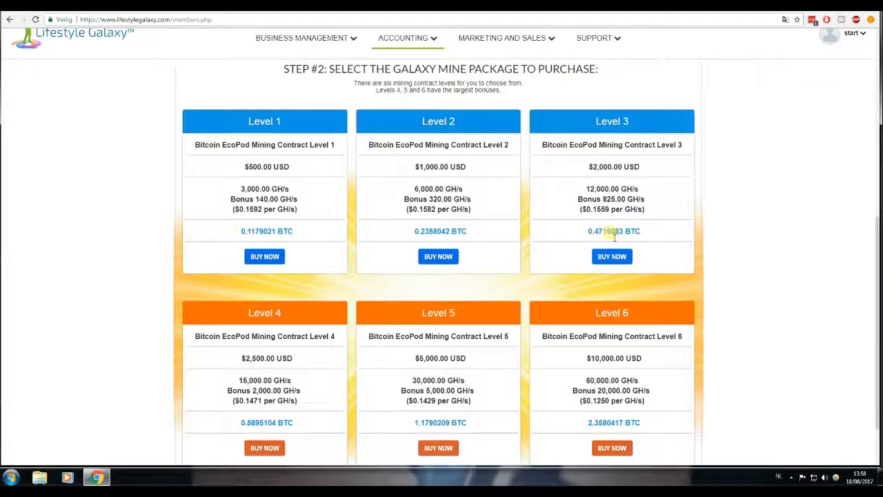
scroll(down, 3)
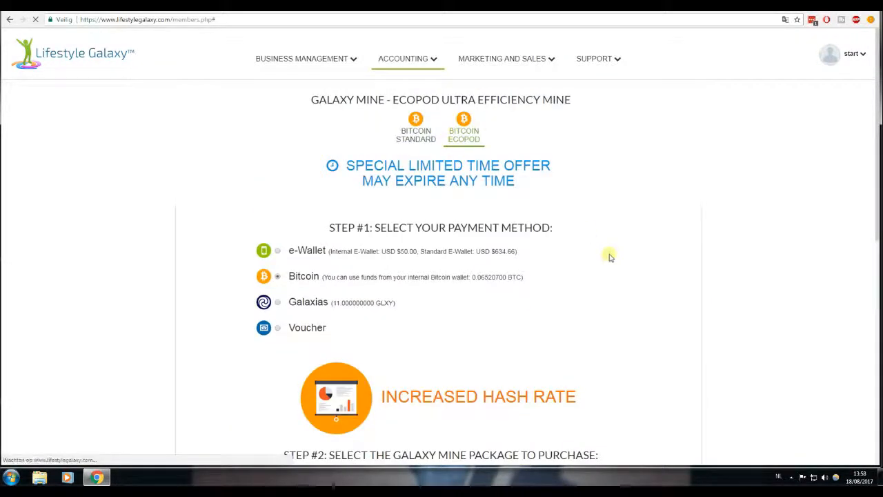
Switch to the Bitcoin Standard tab and scroll through its contract levels and BTC prices
click(415, 127)
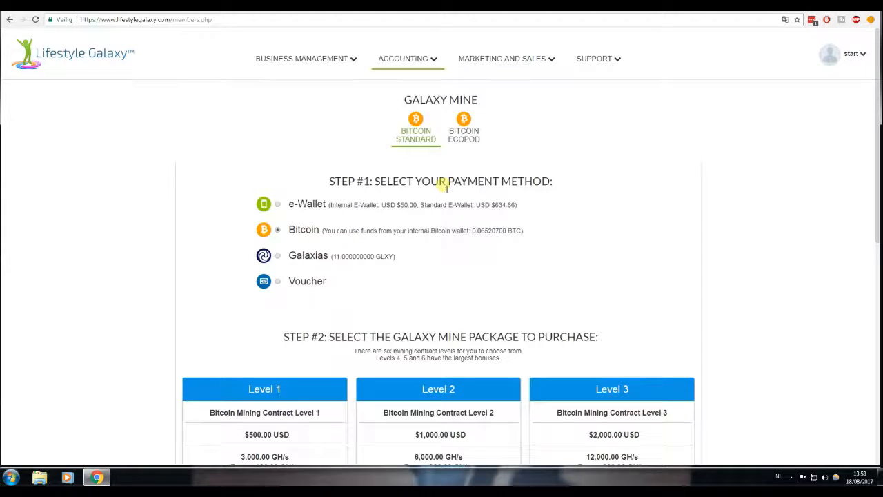
mouse_move(425, 163)
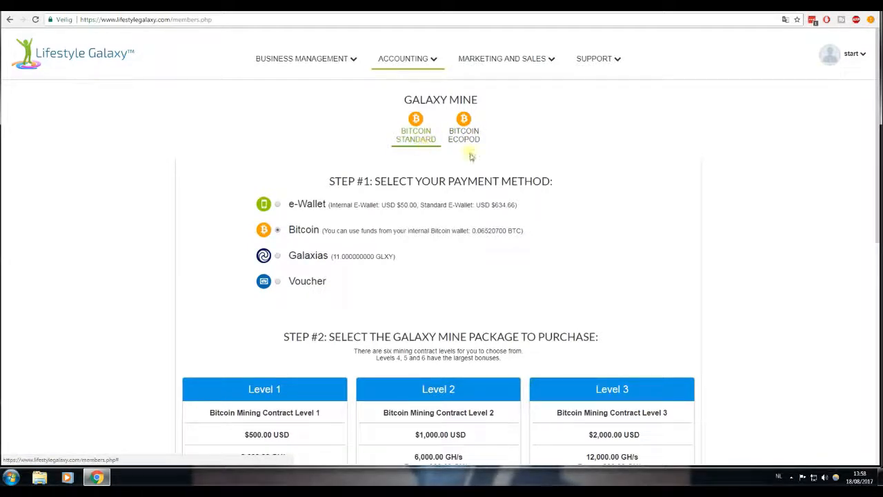
scroll(down, 3)
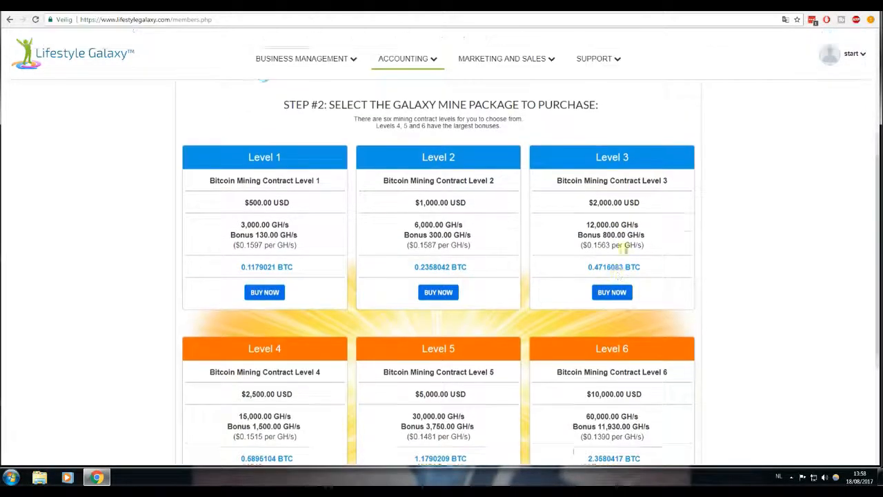
Open Galaxy Mine Dashboard - BTC and review the 0.065207 BTC balance and estimates
click(404, 59)
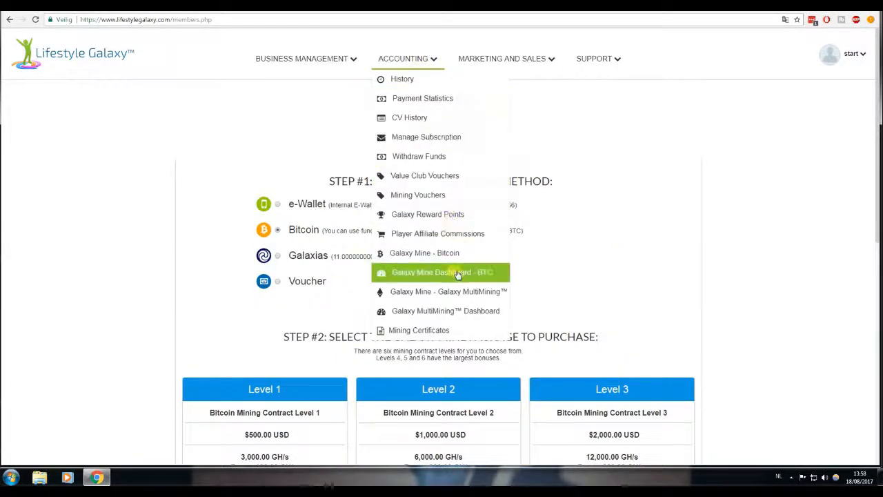
click(441, 272)
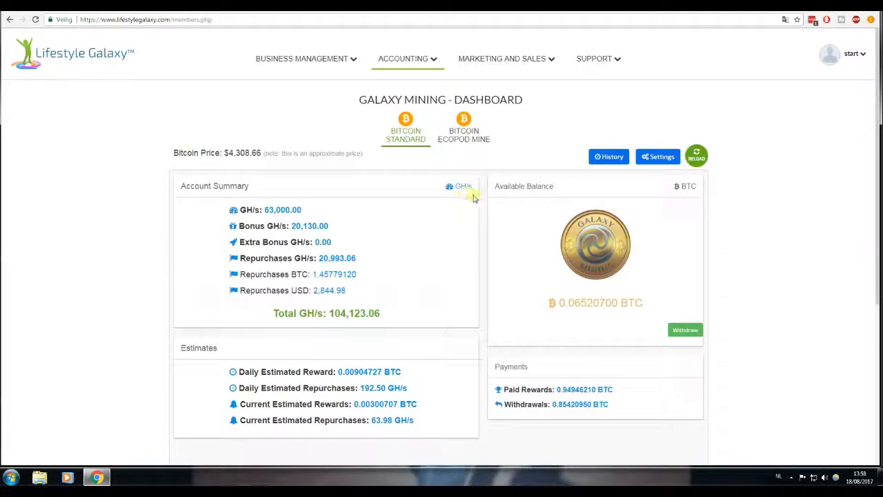
mouse_move(456, 171)
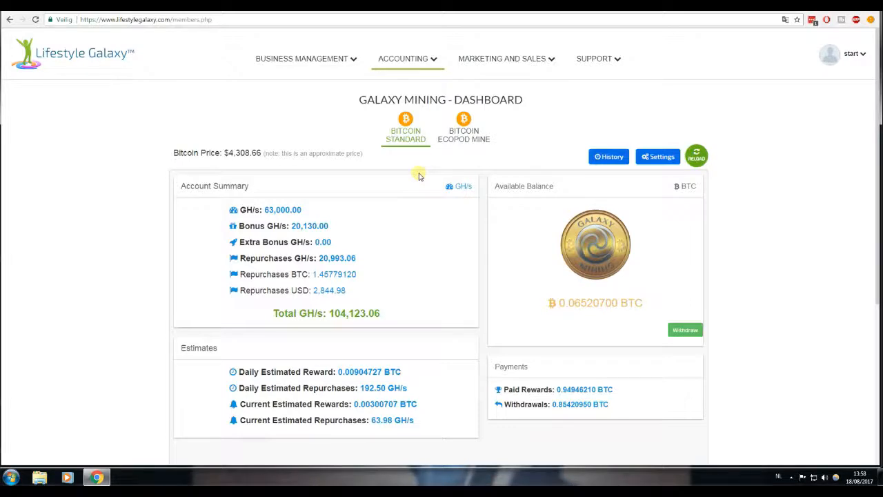
mouse_move(423, 171)
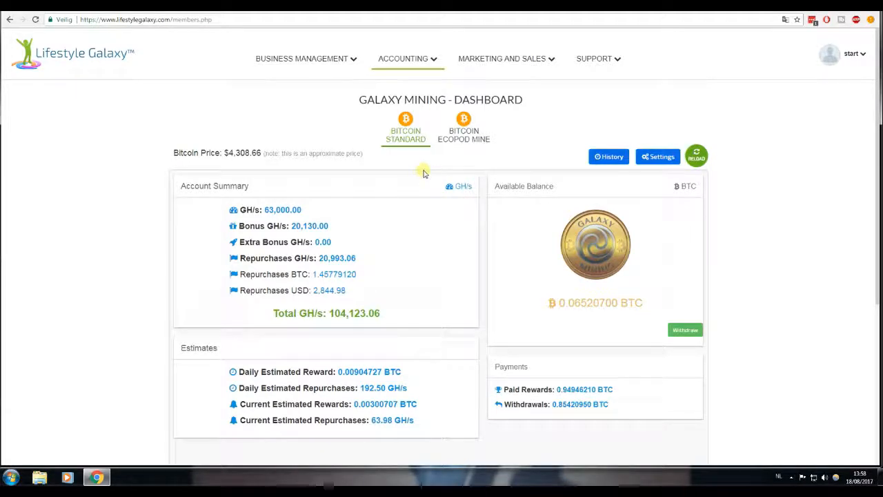
scroll(down, 3)
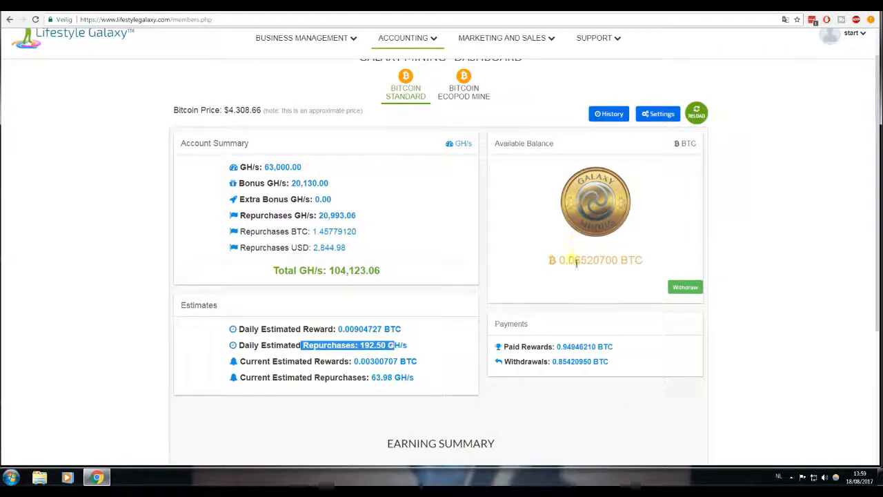
double_click(601, 259)
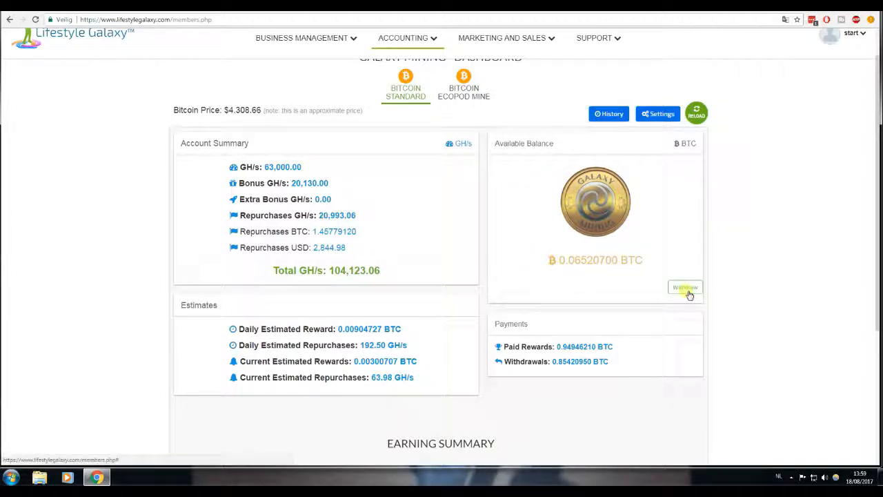
mouse_move(653, 191)
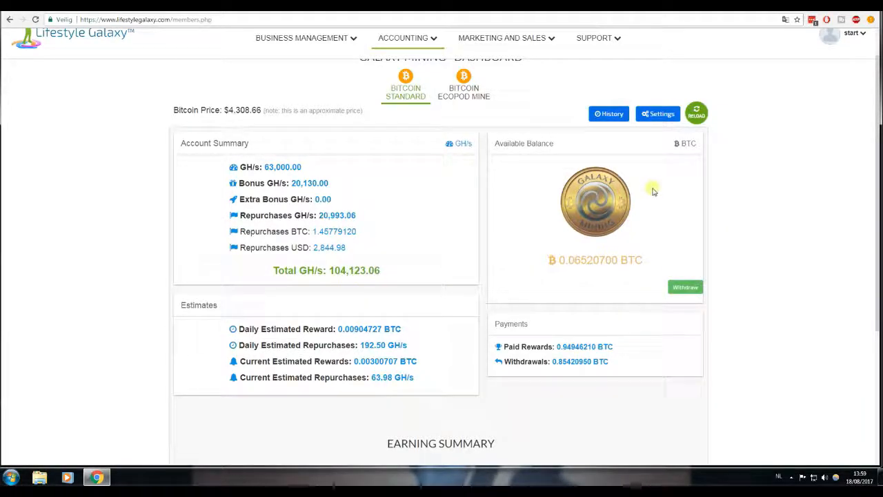
scroll(down, 3)
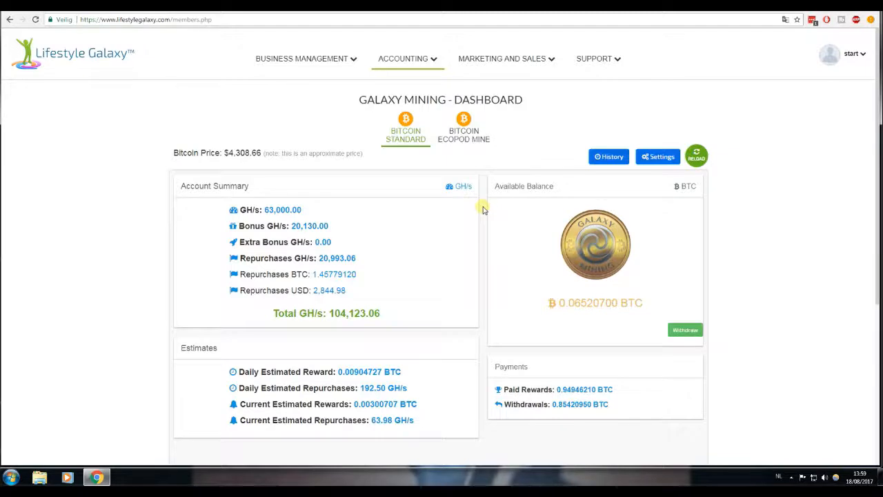
mouse_move(486, 219)
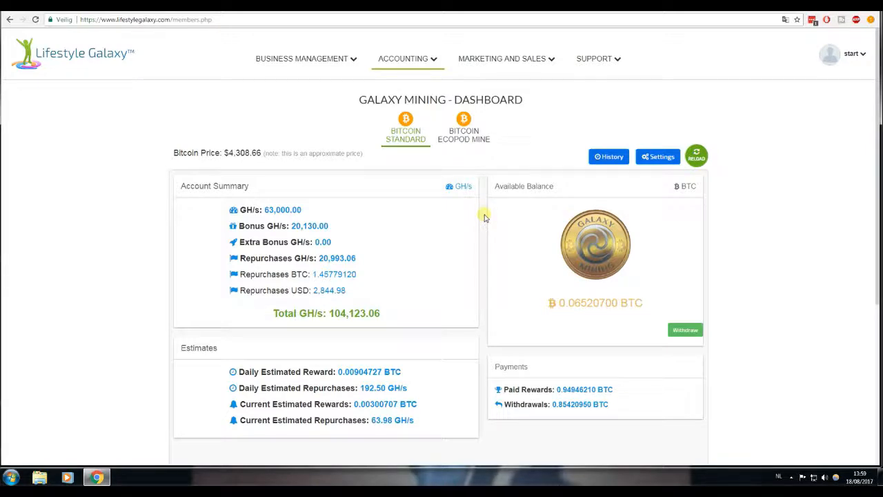
mouse_move(483, 233)
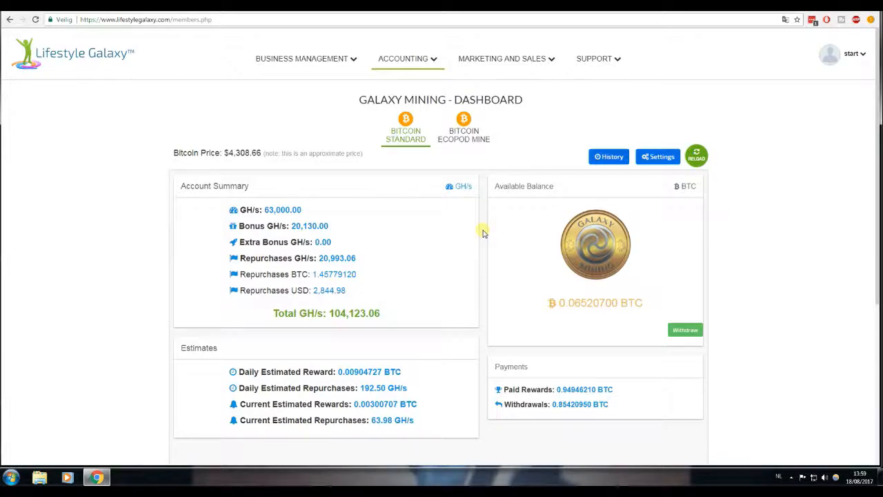
mouse_move(488, 275)
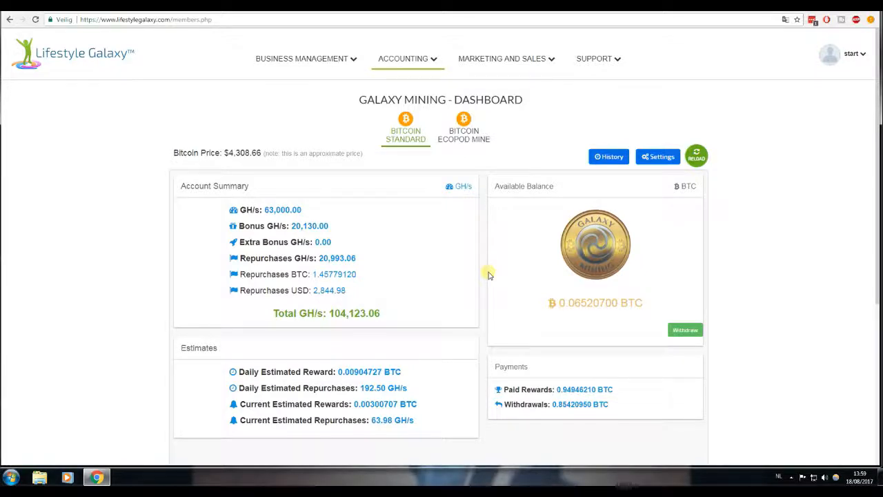
mouse_move(483, 273)
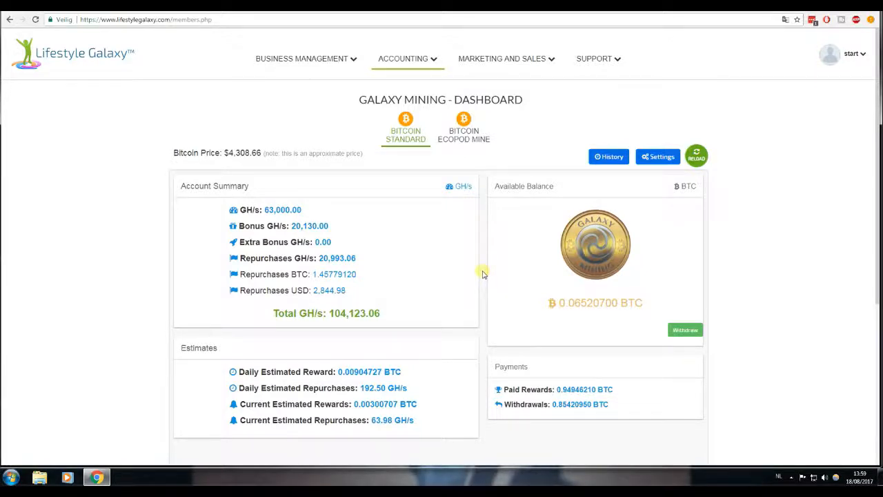
mouse_move(481, 273)
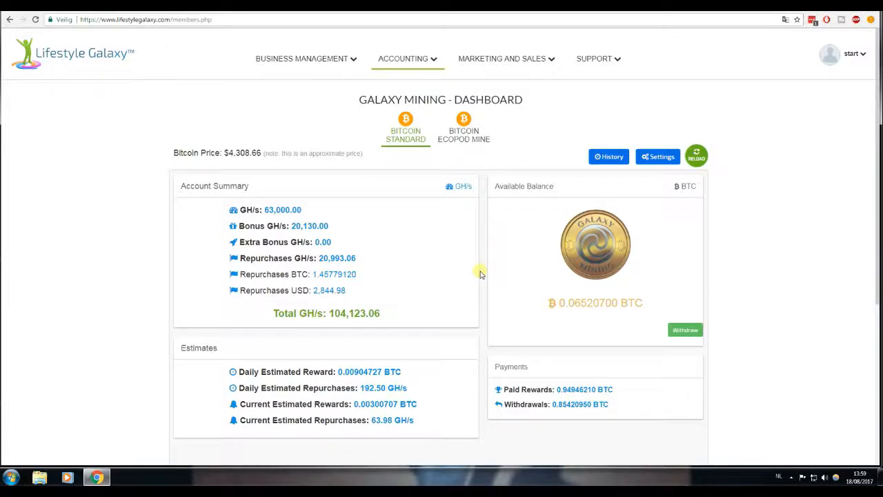
mouse_move(459, 186)
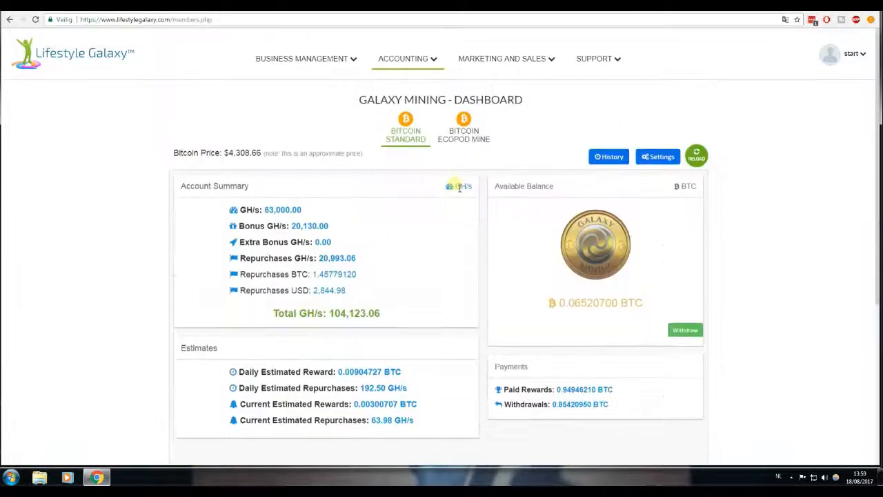
Open the Galaxy Mine - Bitcoin purchase page from the Accounting menu
click(403, 58)
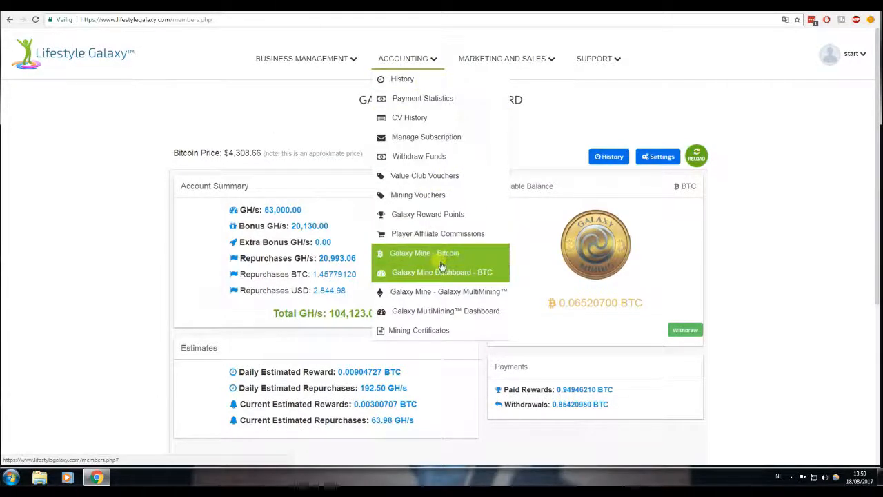
click(423, 253)
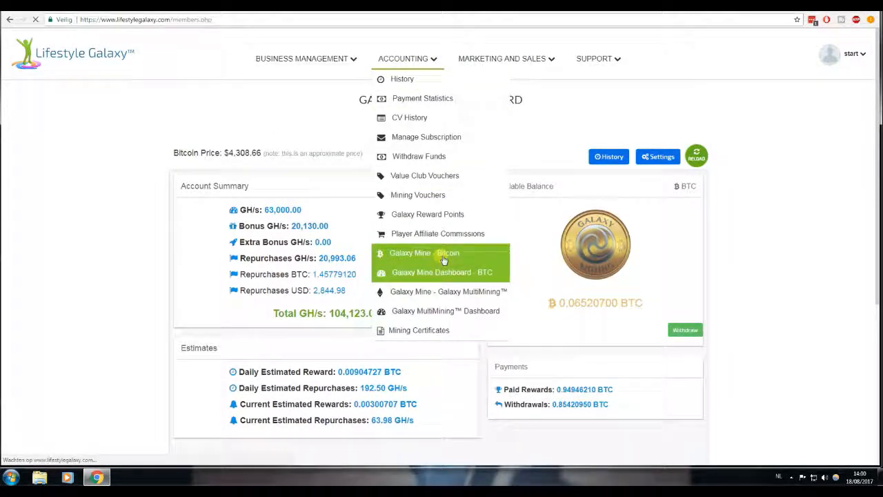
click(425, 252)
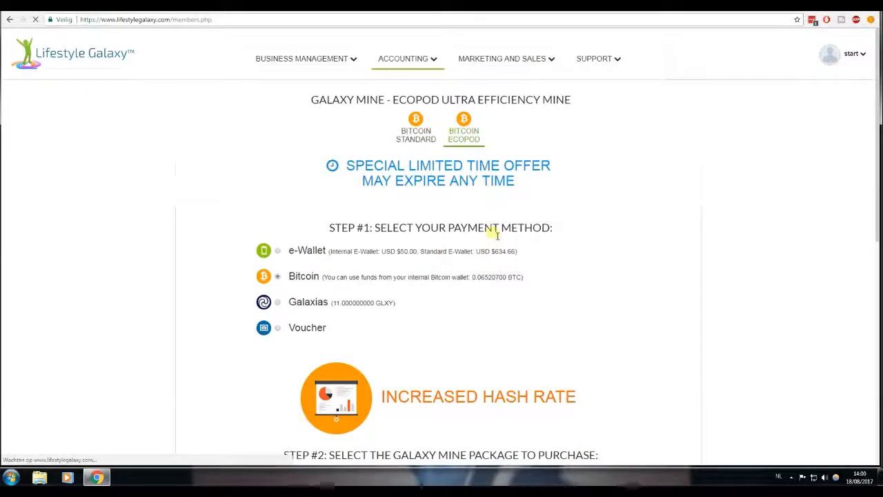
Scroll through the six Bitcoin Standard contract levels and payment methods, then back up
scroll(down, 3)
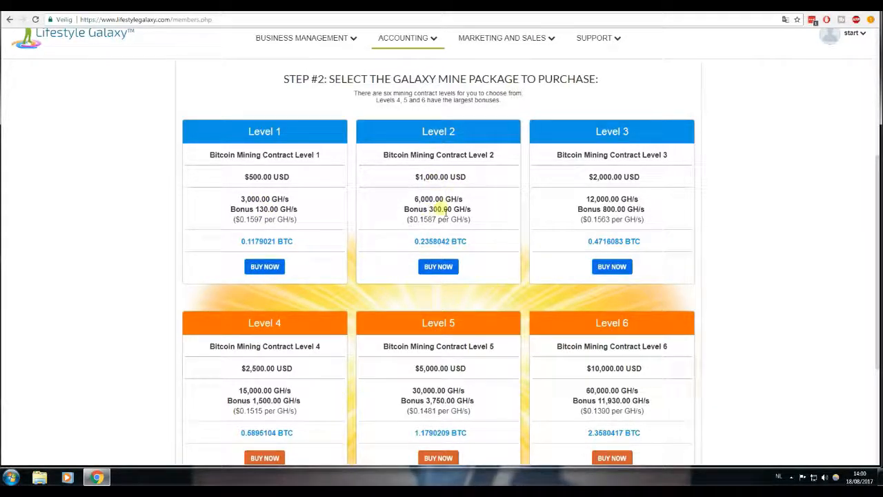
scroll(down, 3)
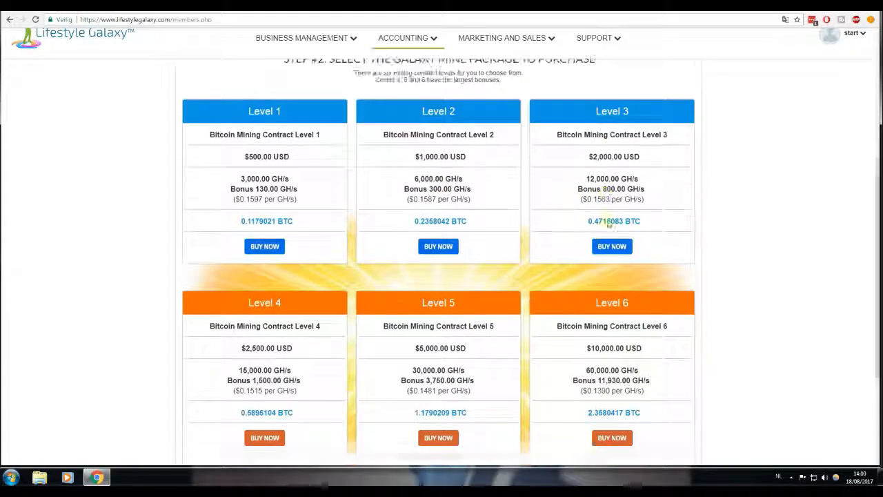
scroll(down, 3)
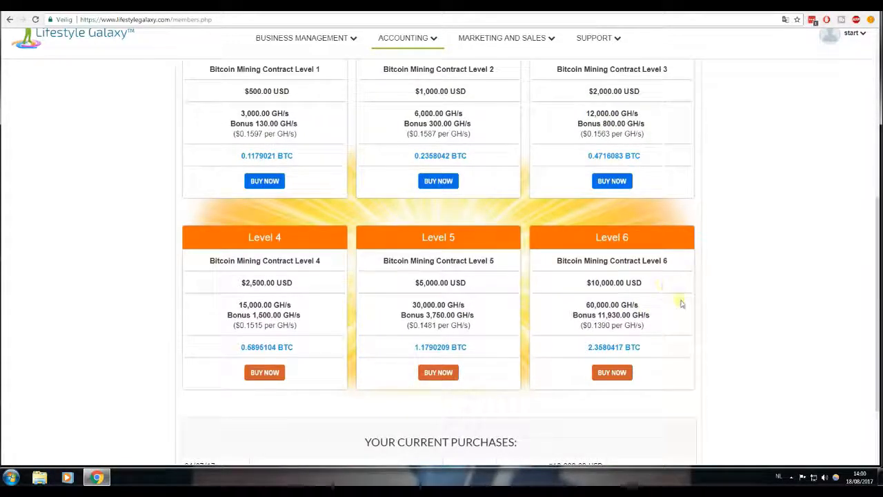
double_click(619, 315)
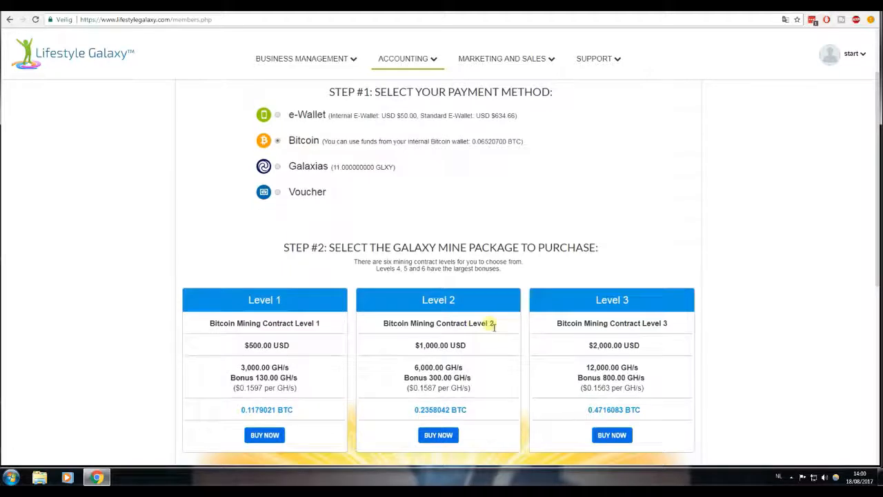
scroll(down, 3)
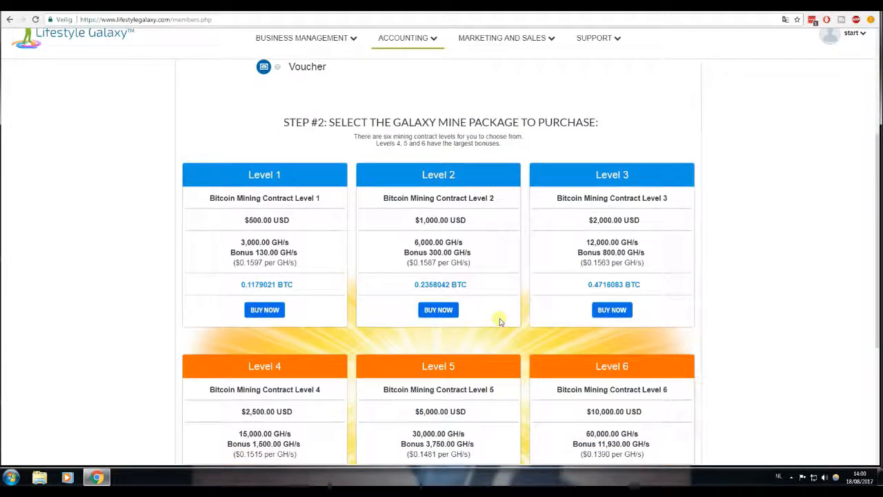
scroll(up, 3)
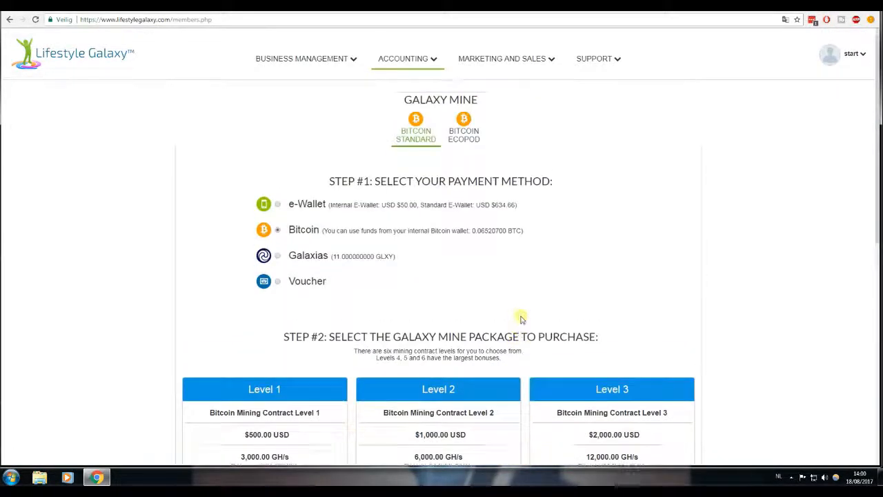
mouse_move(531, 313)
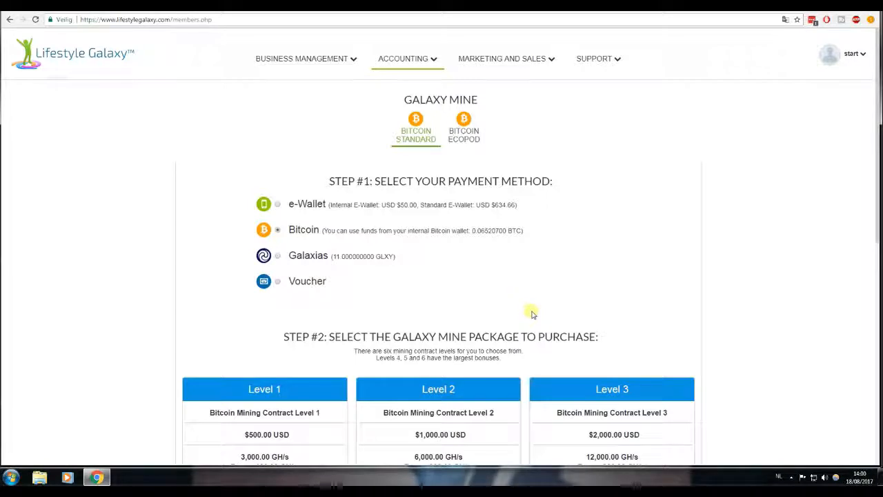
mouse_move(531, 312)
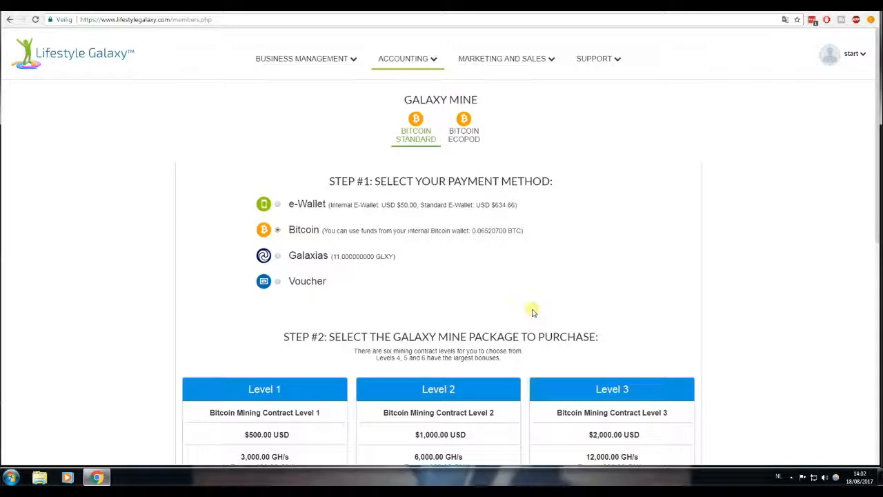
mouse_move(555, 315)
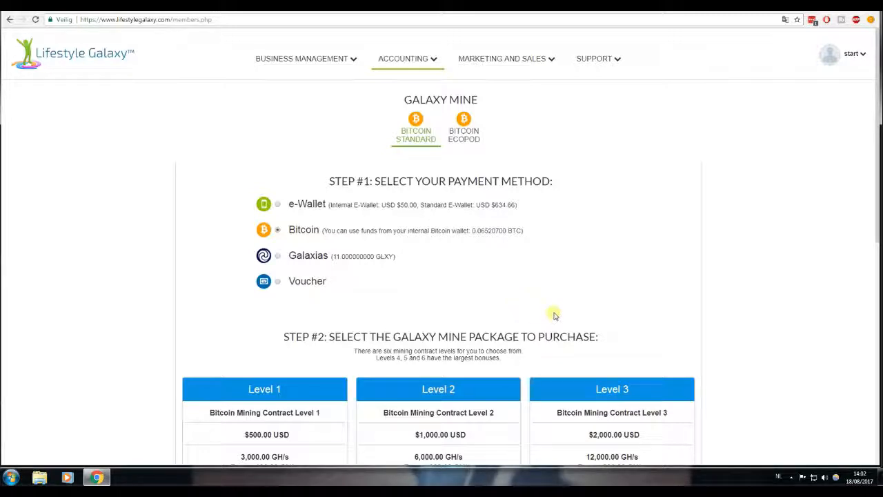
scroll(down, 3)
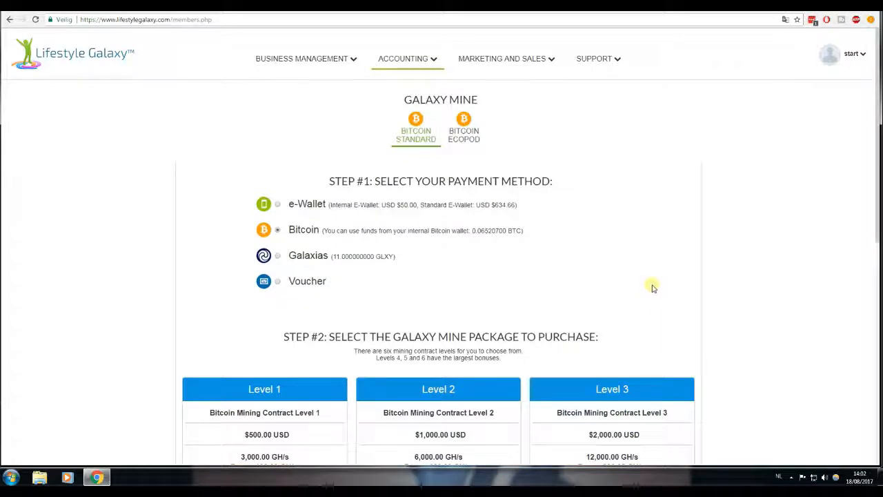
mouse_move(651, 286)
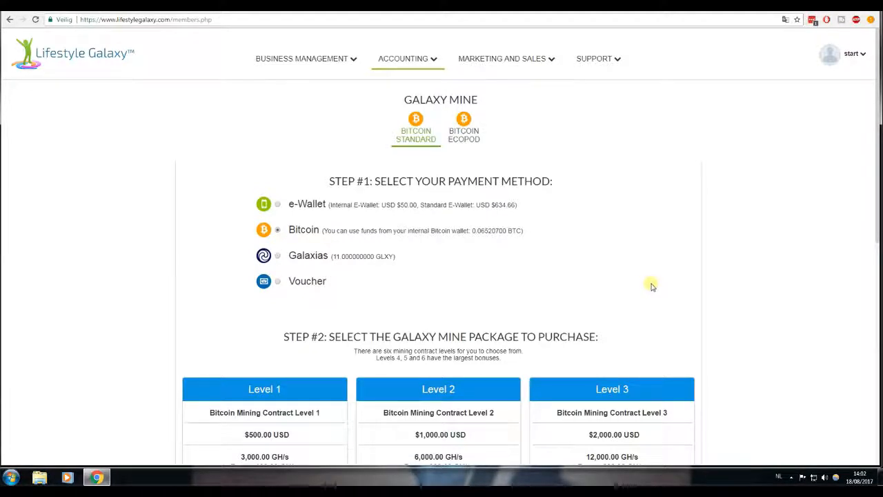
Reopen Galaxy Mine Dashboard - BTC and review the summary, 0.065207 BTC balance and payments
click(403, 59)
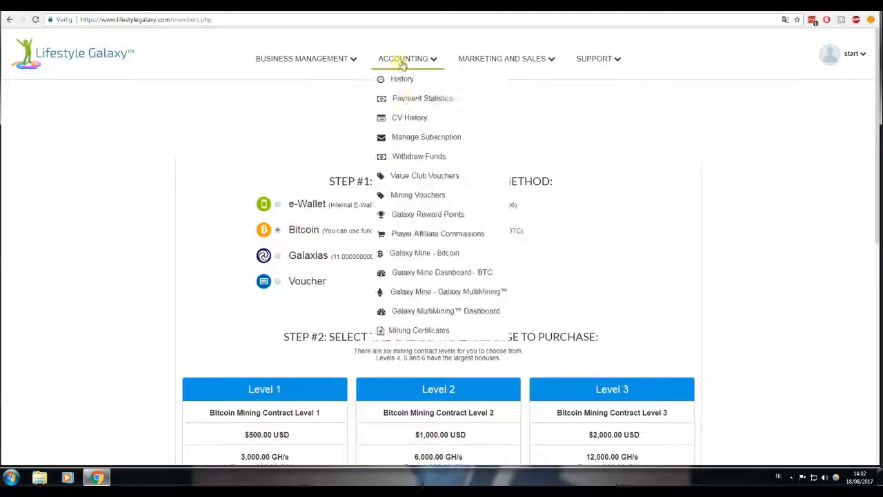
mouse_move(442, 291)
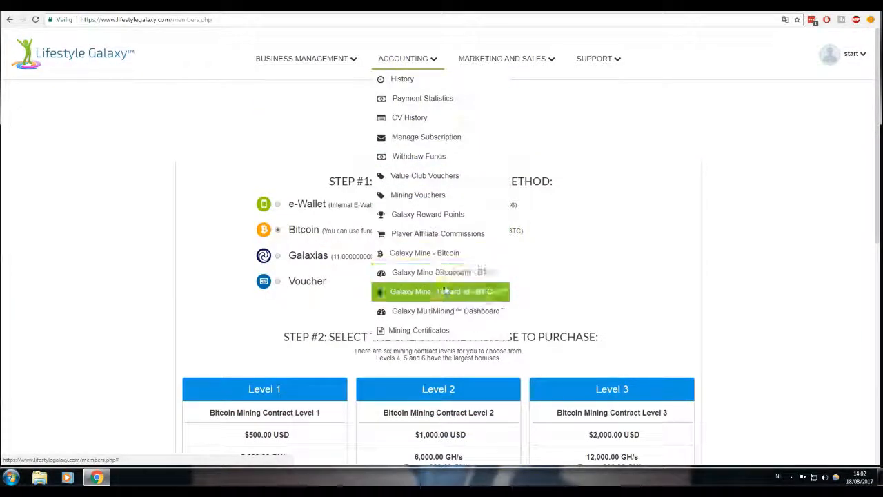
click(442, 272)
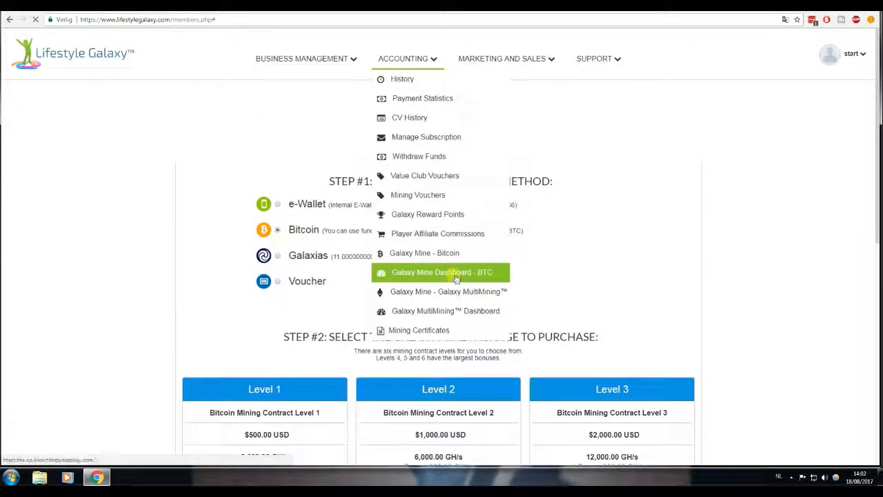
click(442, 272)
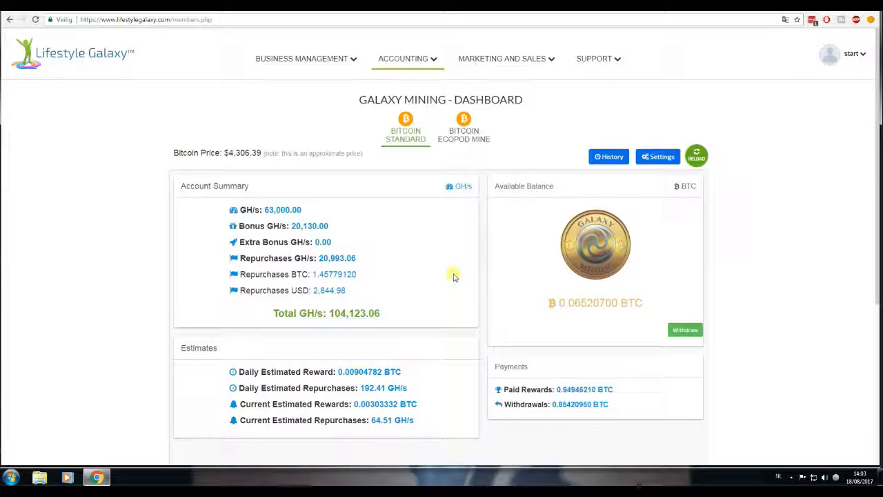
mouse_move(372, 189)
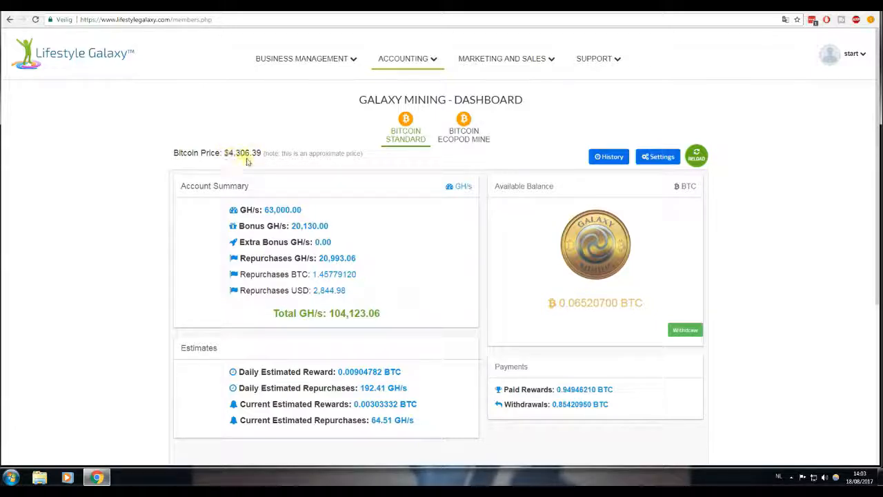
mouse_move(361, 227)
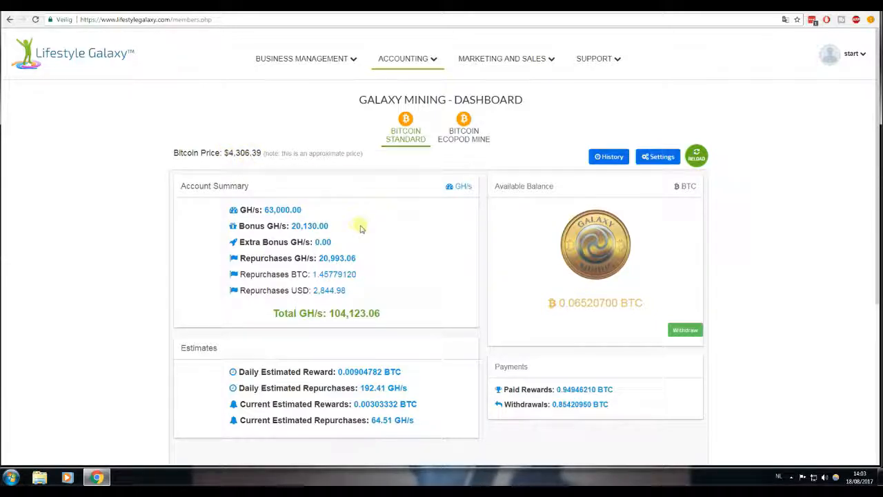
scroll(down, 3)
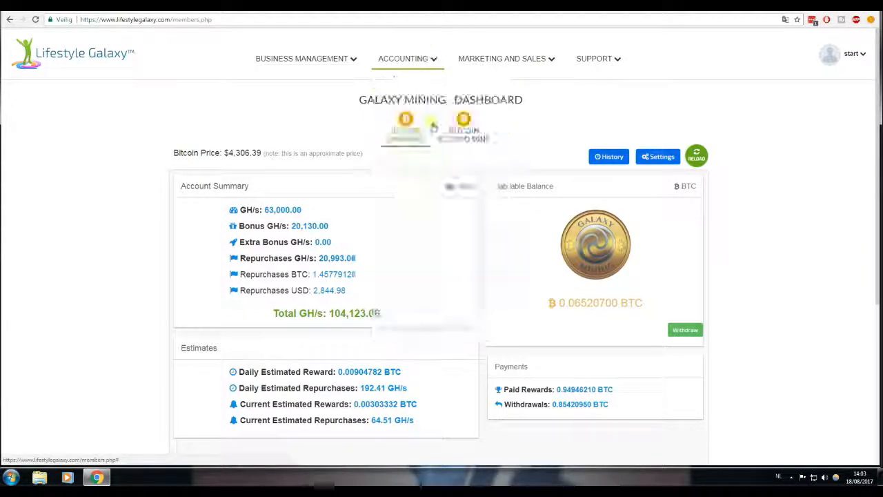
click(404, 58)
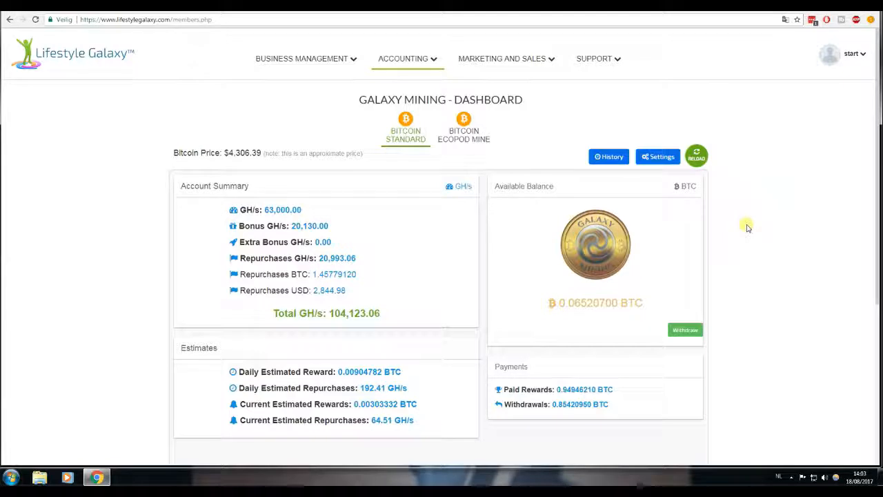
mouse_move(706, 249)
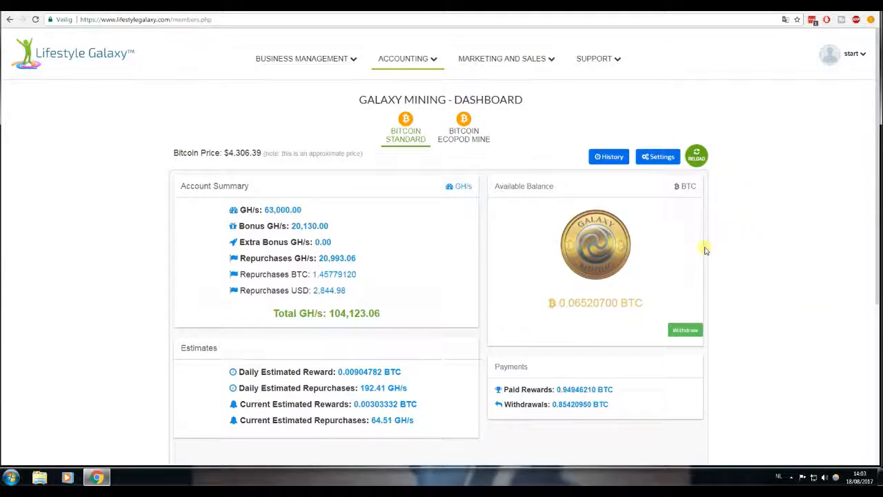
mouse_move(614, 262)
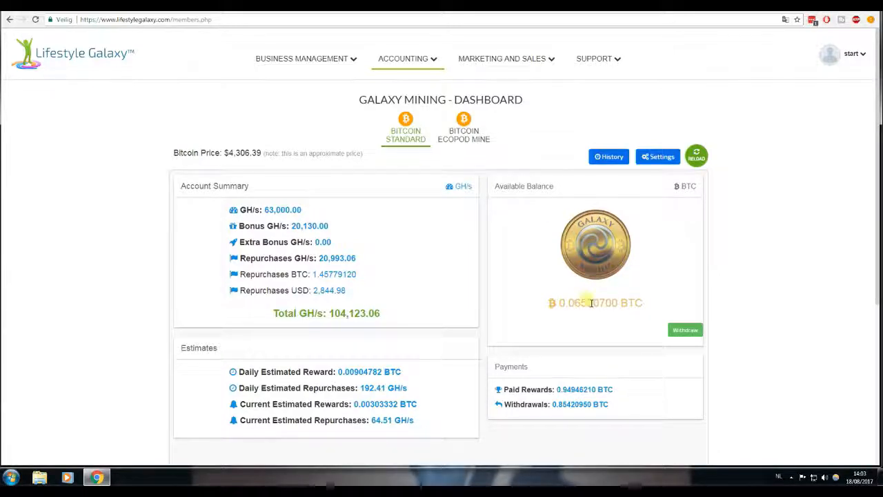
mouse_move(723, 291)
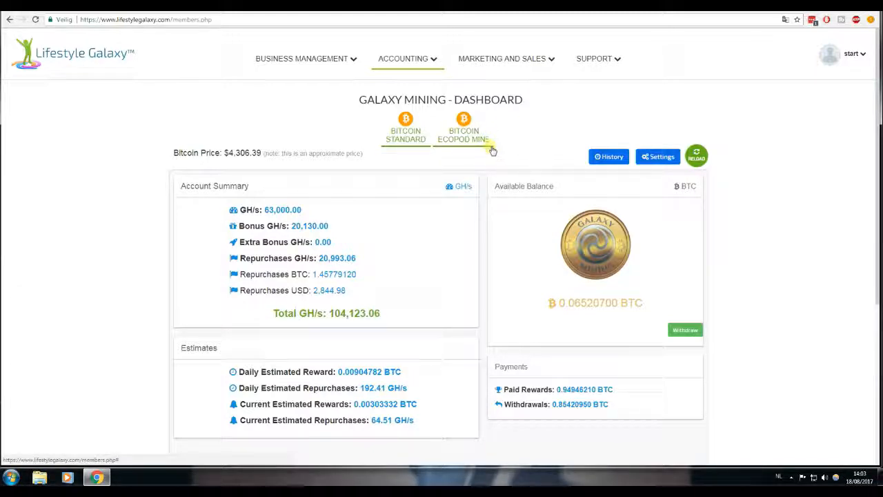
mouse_move(514, 158)
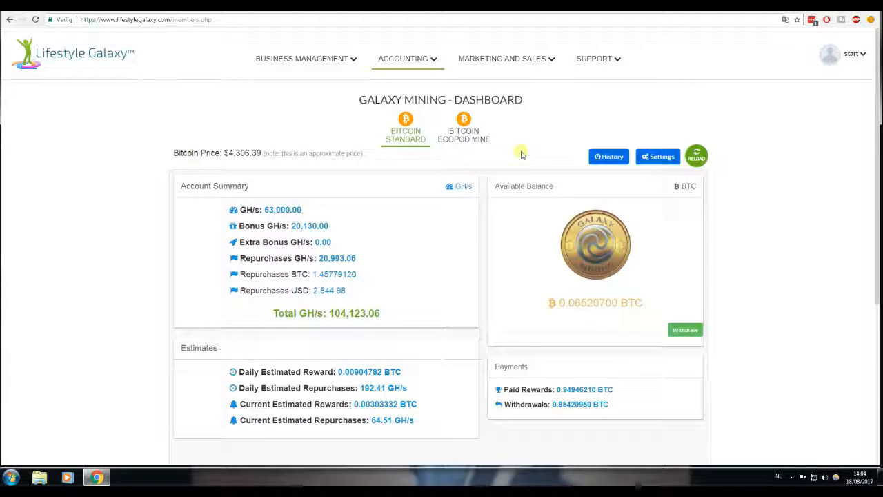
mouse_move(545, 153)
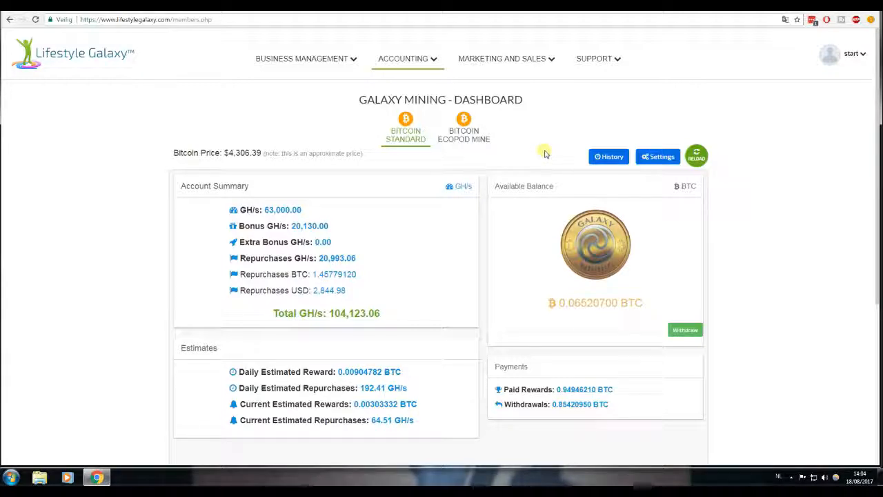
mouse_move(531, 157)
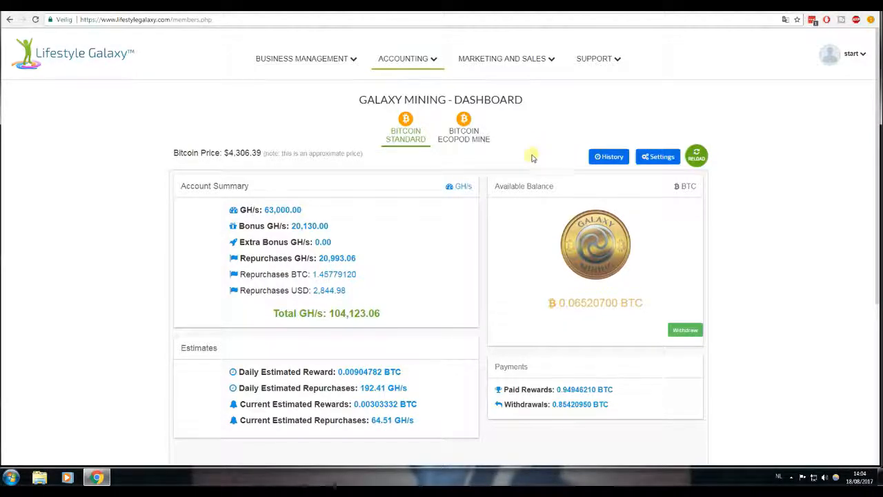